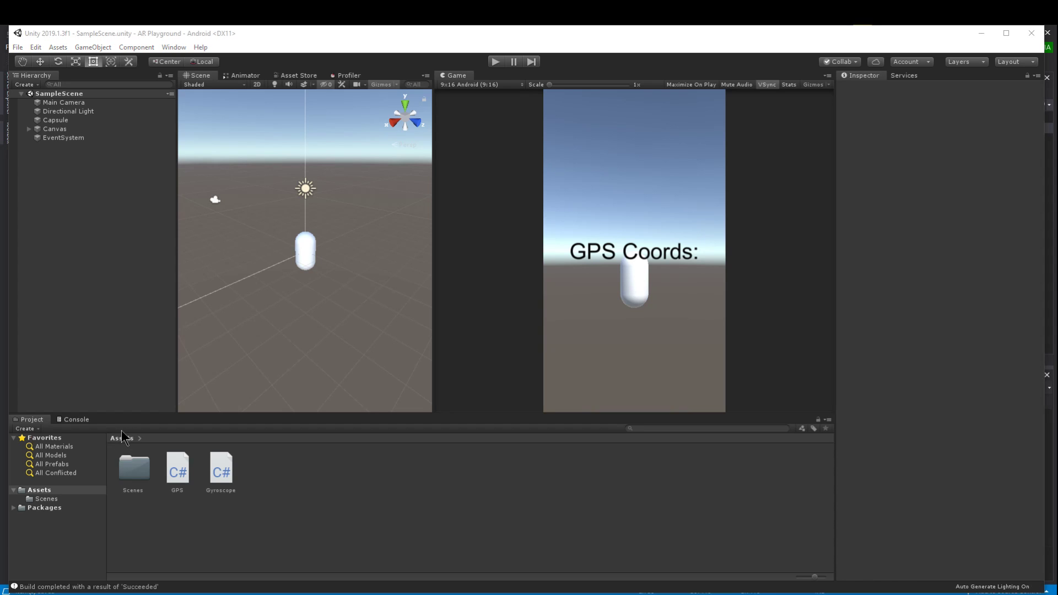
mouse_move(111, 413)
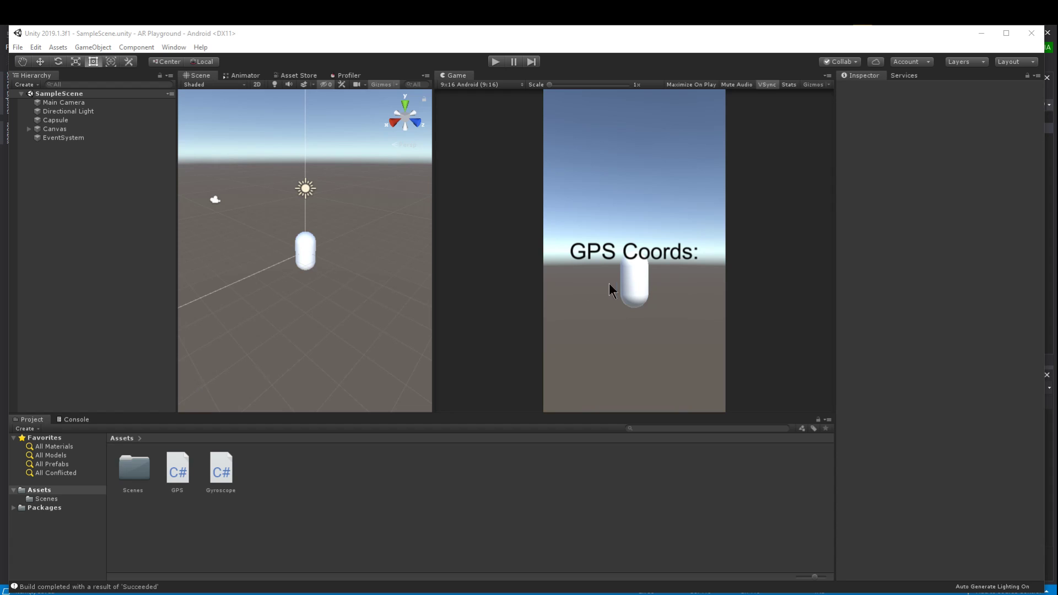
mouse_move(671, 293)
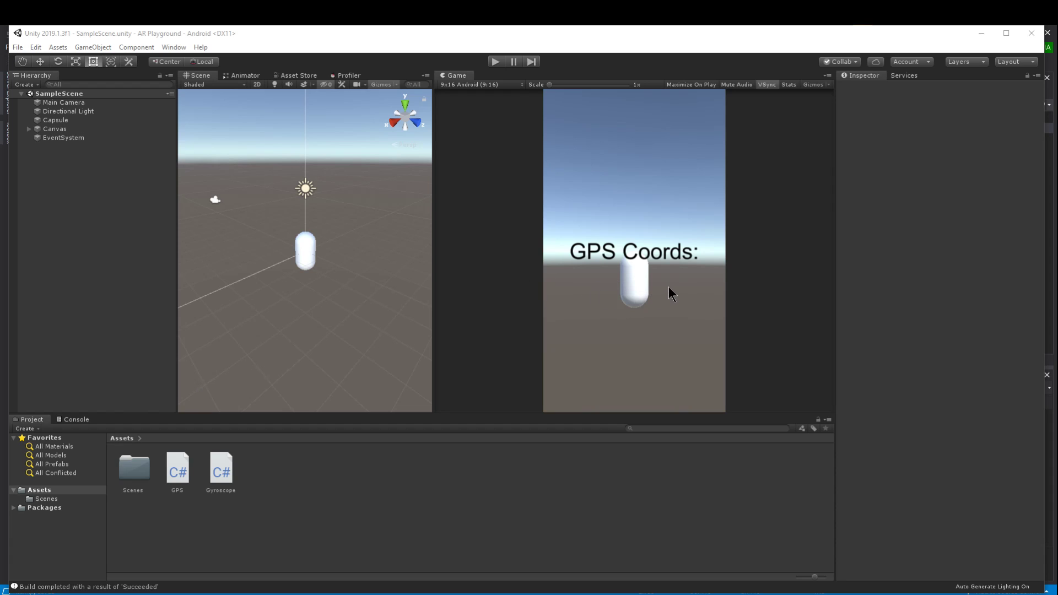
mouse_move(197, 329)
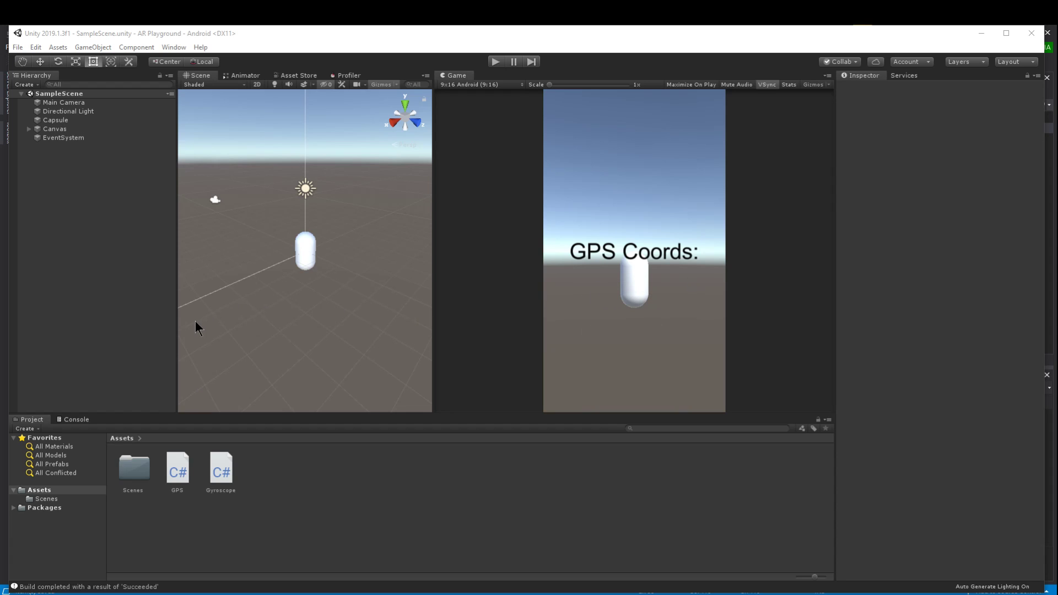
mouse_move(558, 312)
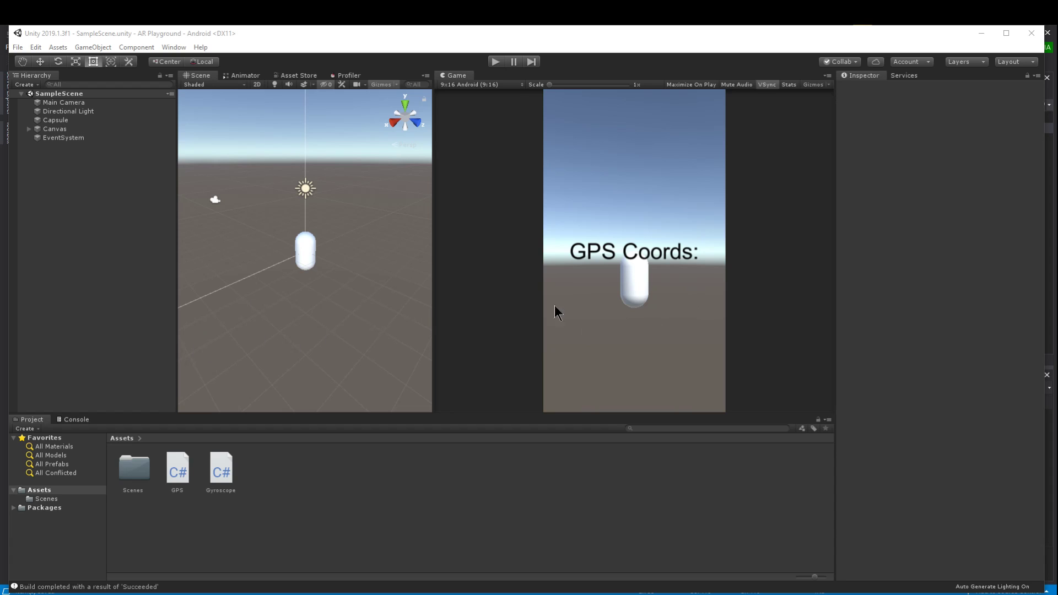
mouse_move(606, 326)
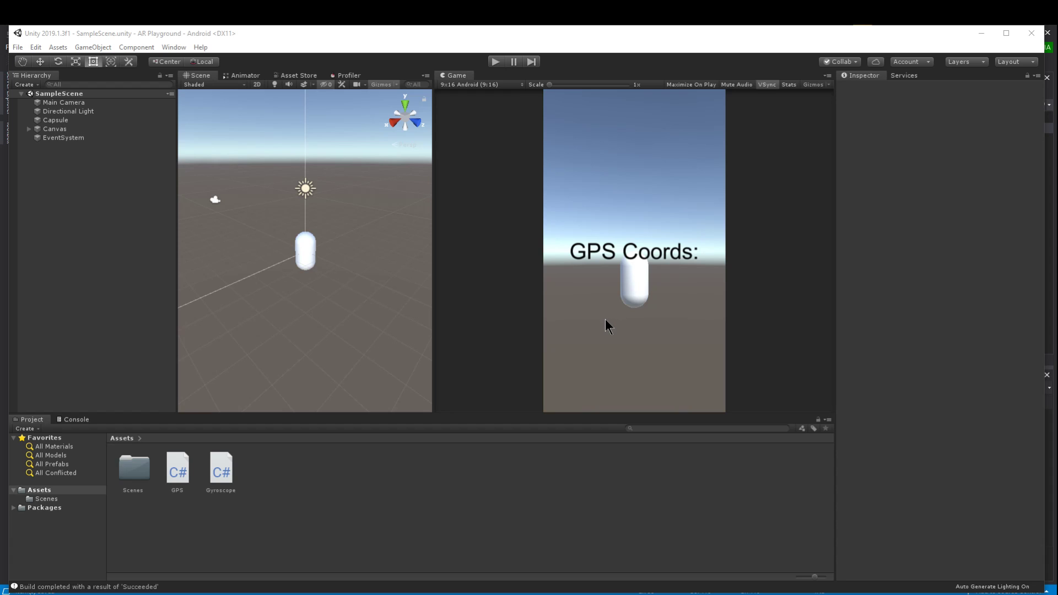
mouse_move(543, 346)
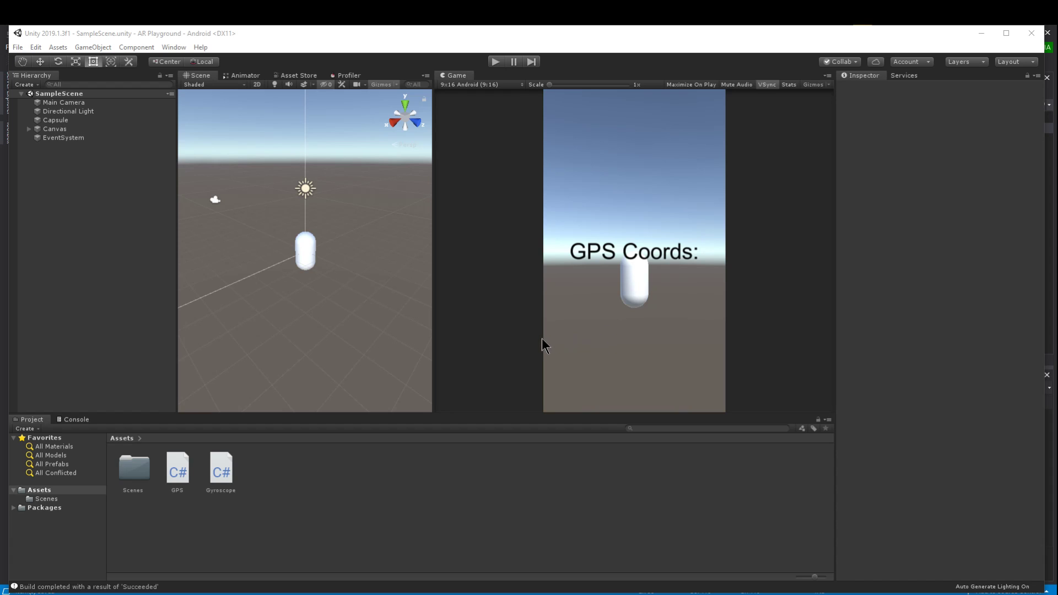
Preview the GPS script's import settings and C# source in the Inspector
left_click(176, 467)
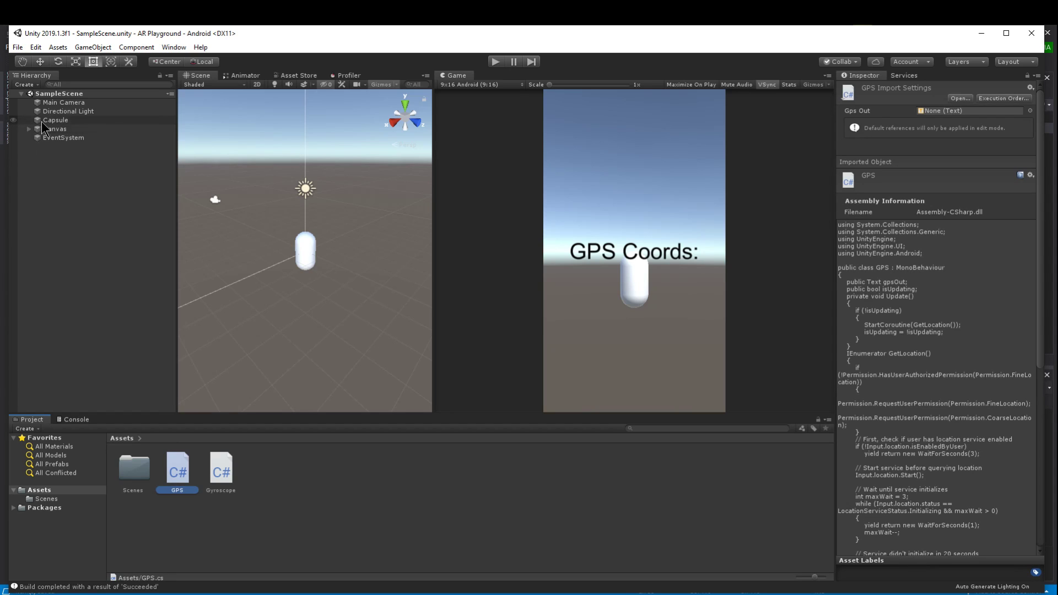
Check the Capsule's GPS script, then reveal Canvas > GPSOut and its 'GPS Coords:' Text component
left_click(55, 119)
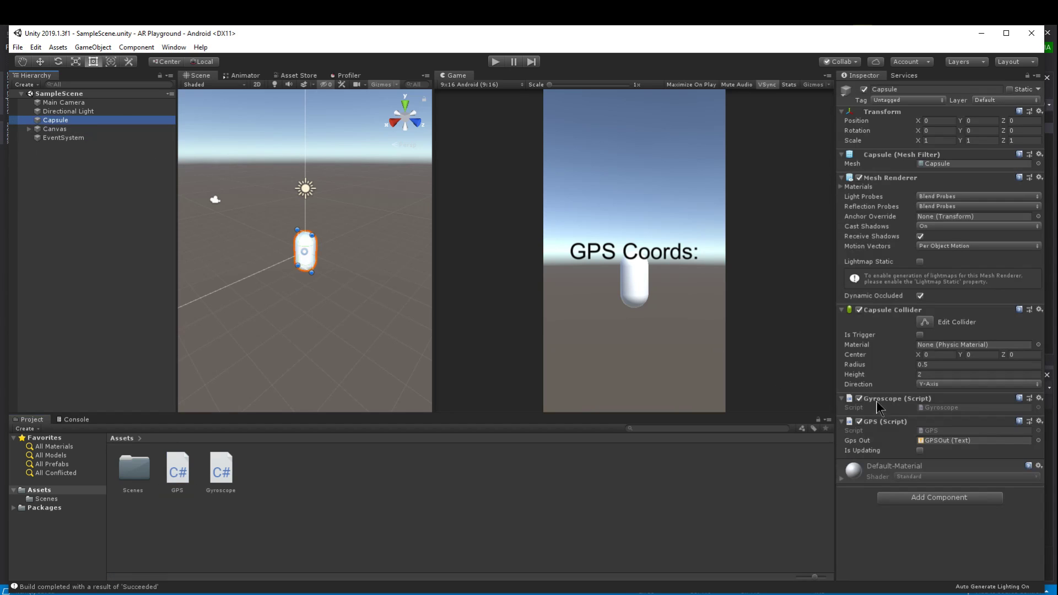
left_click(30, 128)
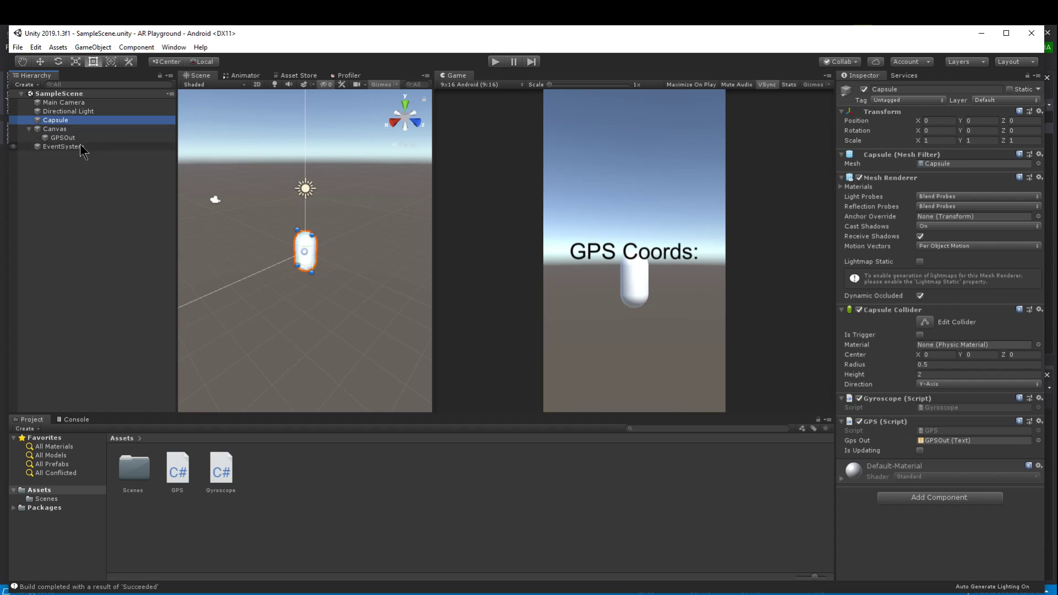
left_click(62, 137)
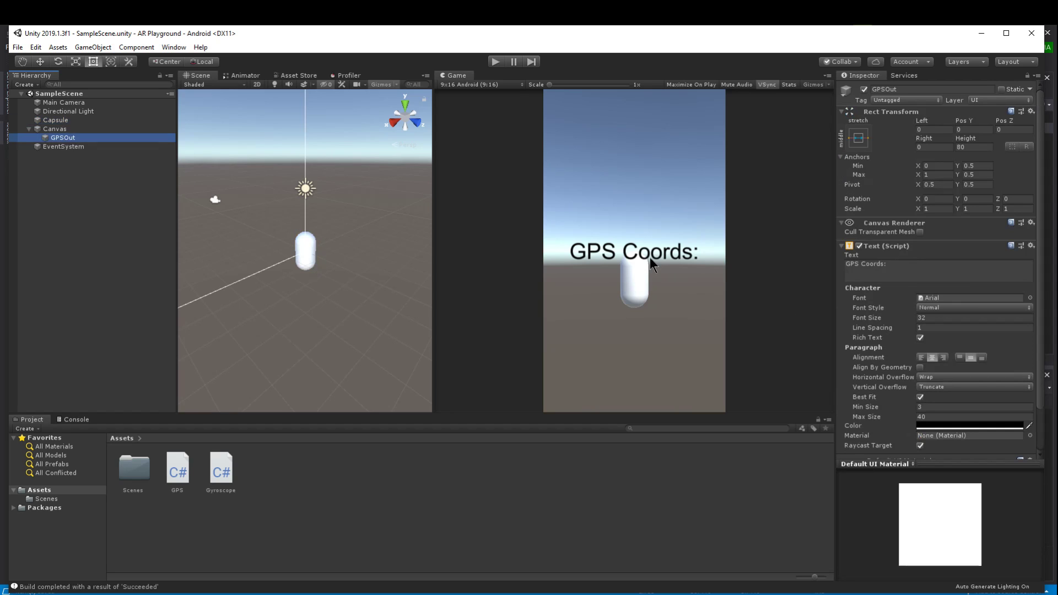
mouse_move(661, 267)
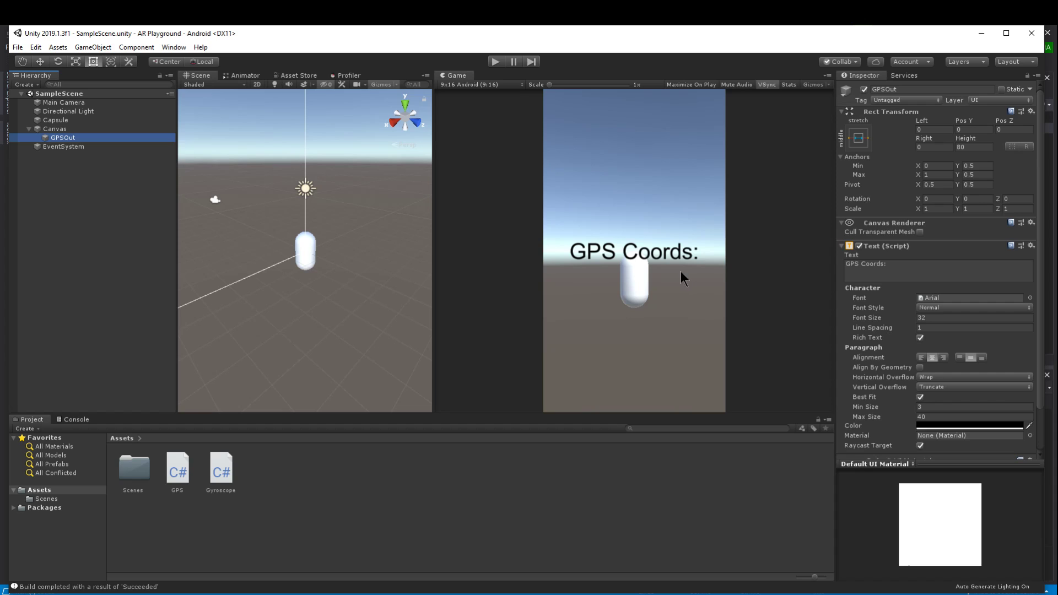
left_click(20, 46)
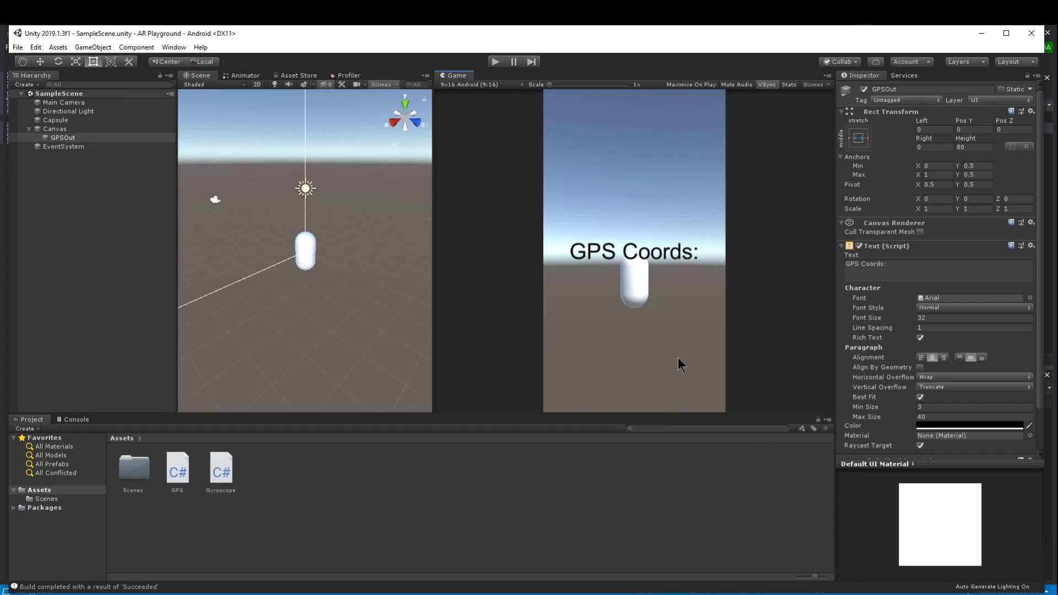
mouse_move(696, 354)
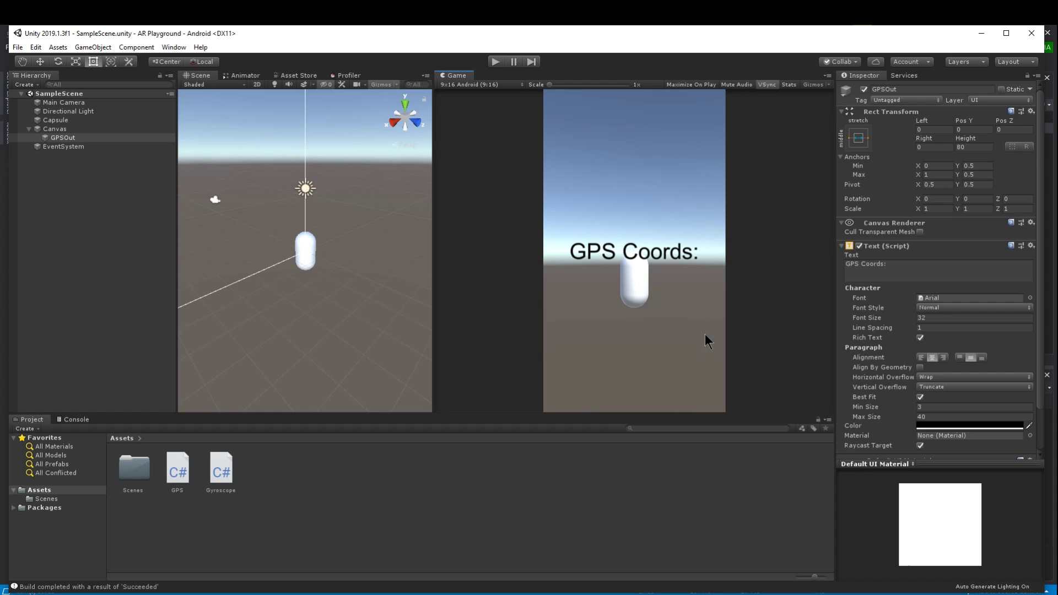
mouse_move(822, 517)
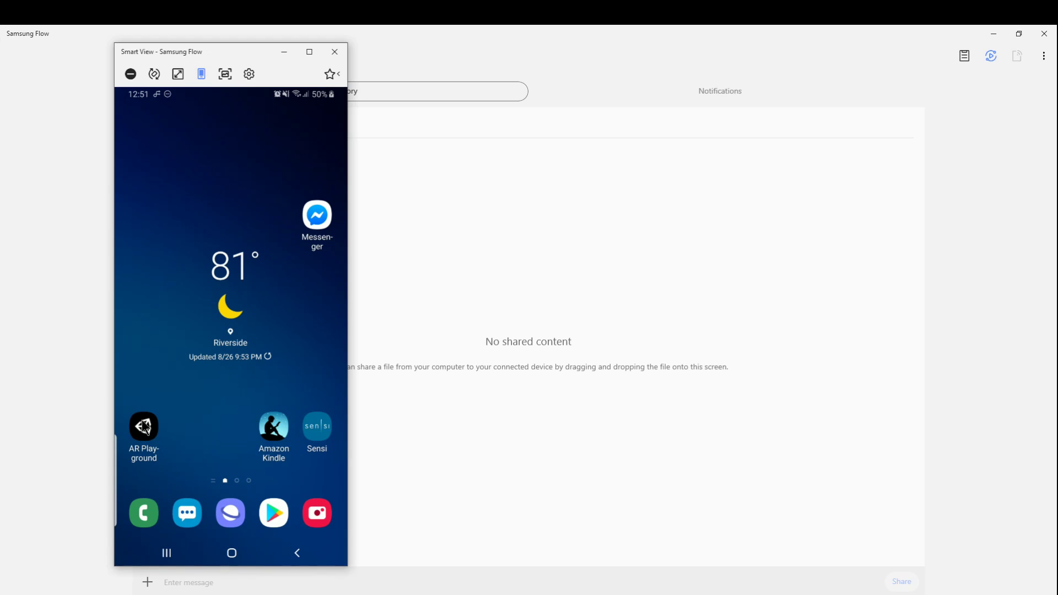
mouse_move(160, 431)
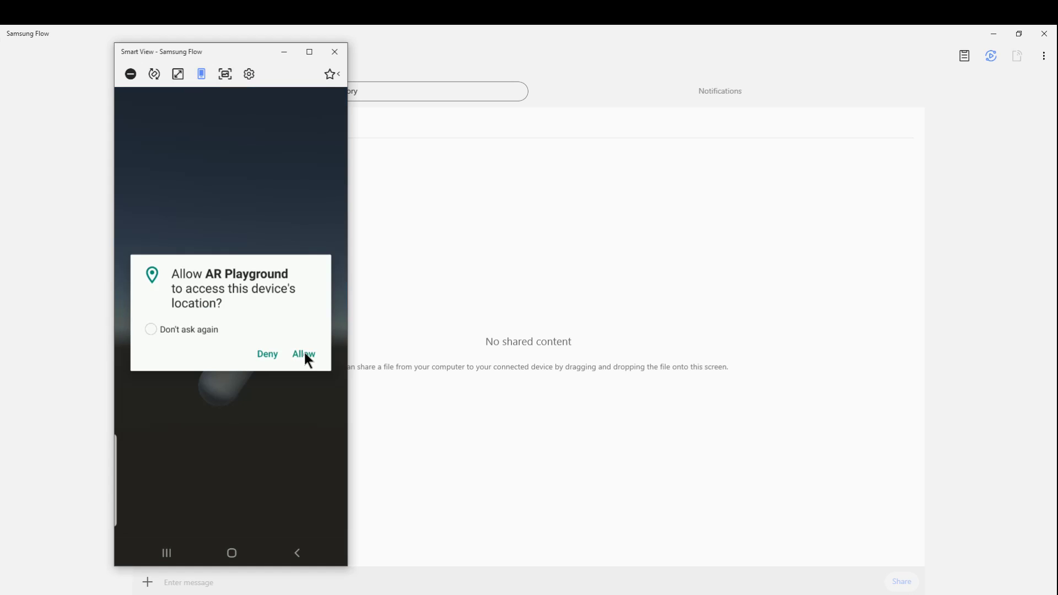
mouse_move(306, 363)
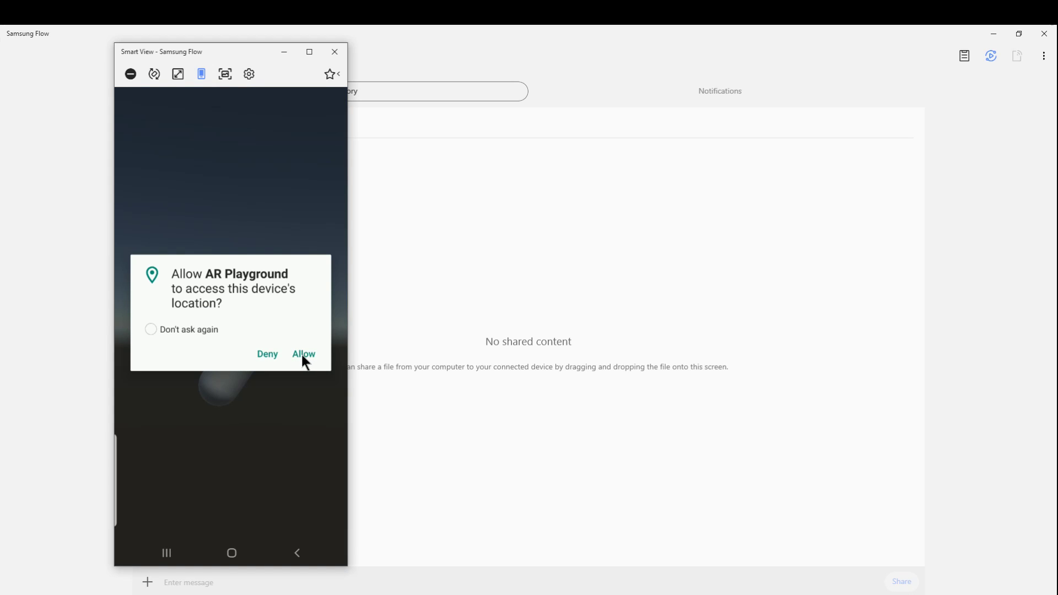
Grant AR Playground location access so live coordinates appear above the capsule
left_click(303, 353)
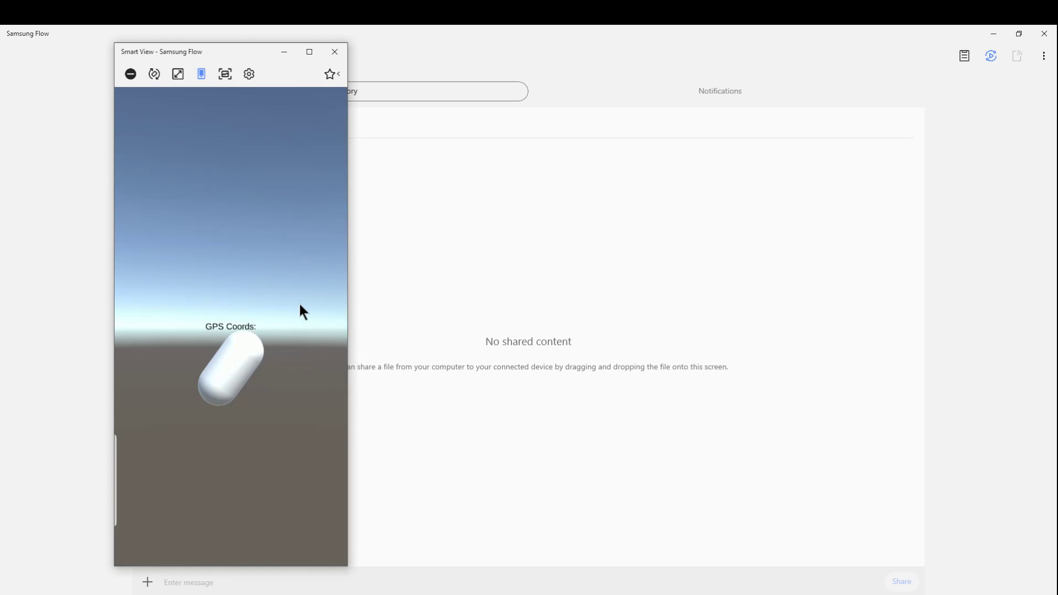
mouse_move(154, 330)
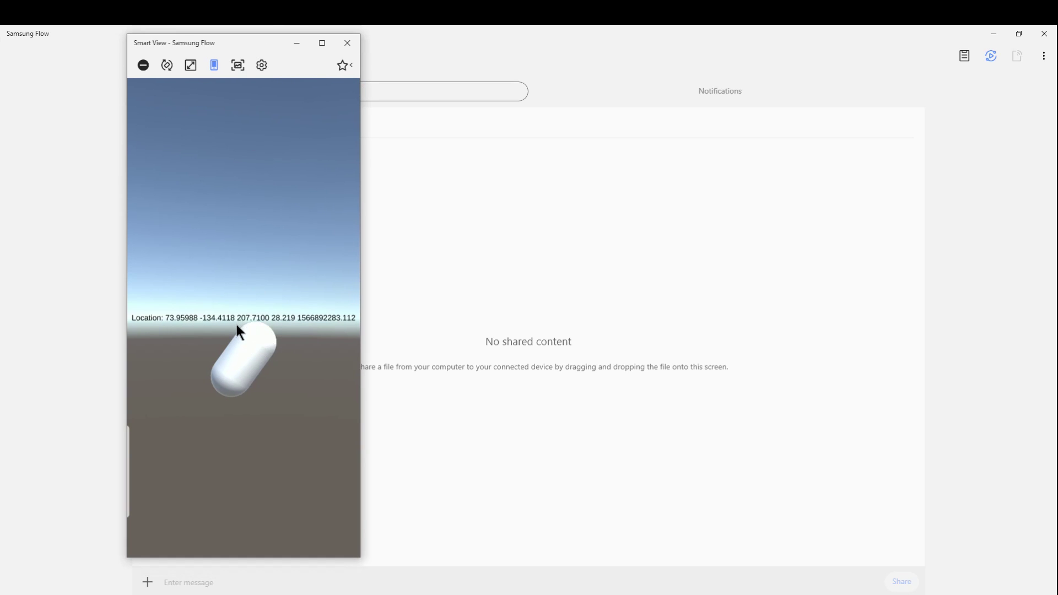
mouse_move(212, 332)
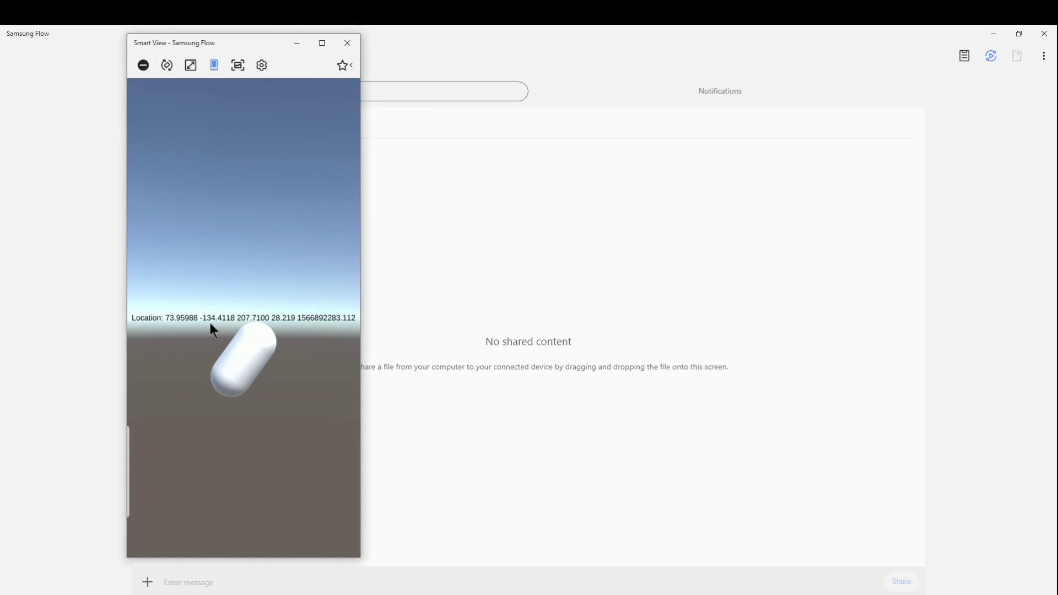
mouse_move(183, 332)
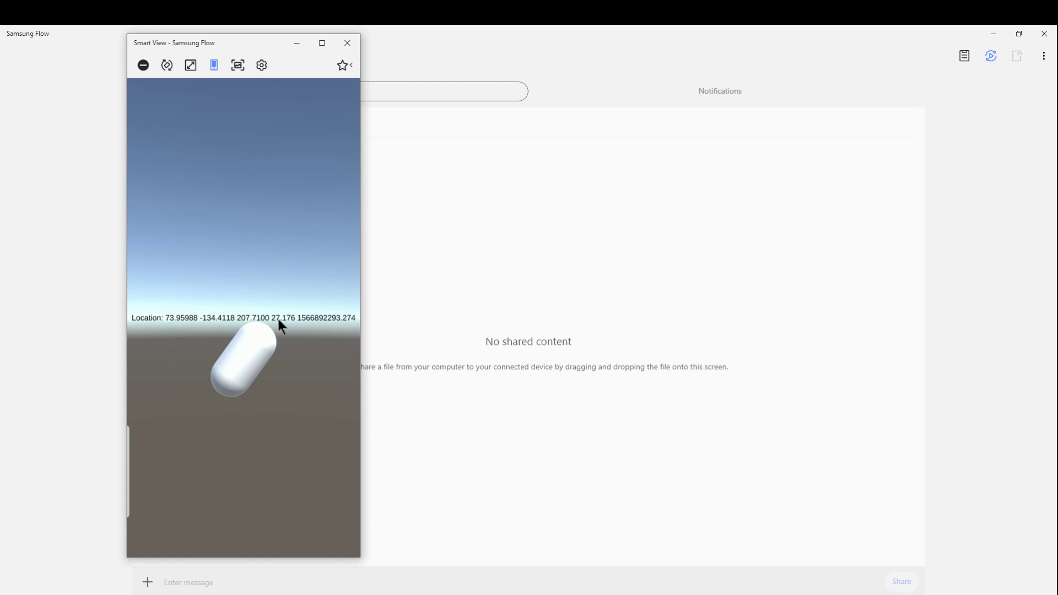
mouse_move(284, 329)
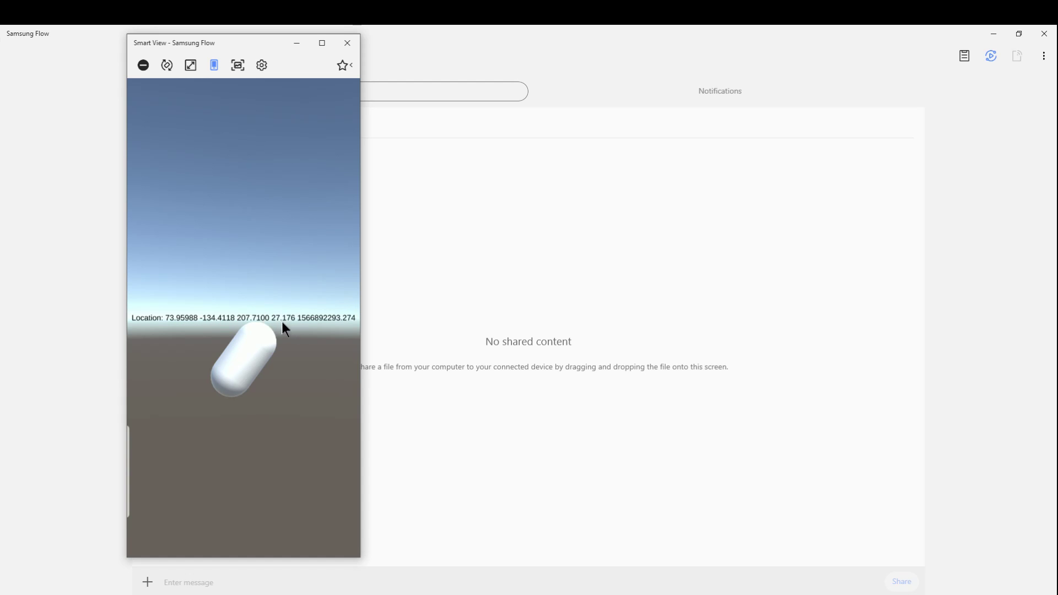
mouse_move(346, 324)
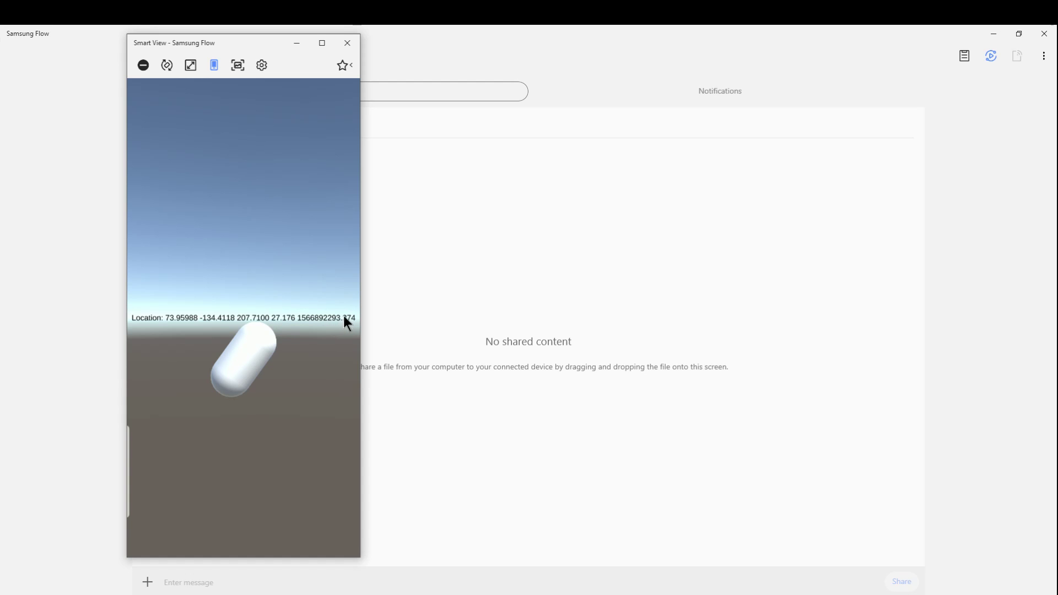
mouse_move(317, 329)
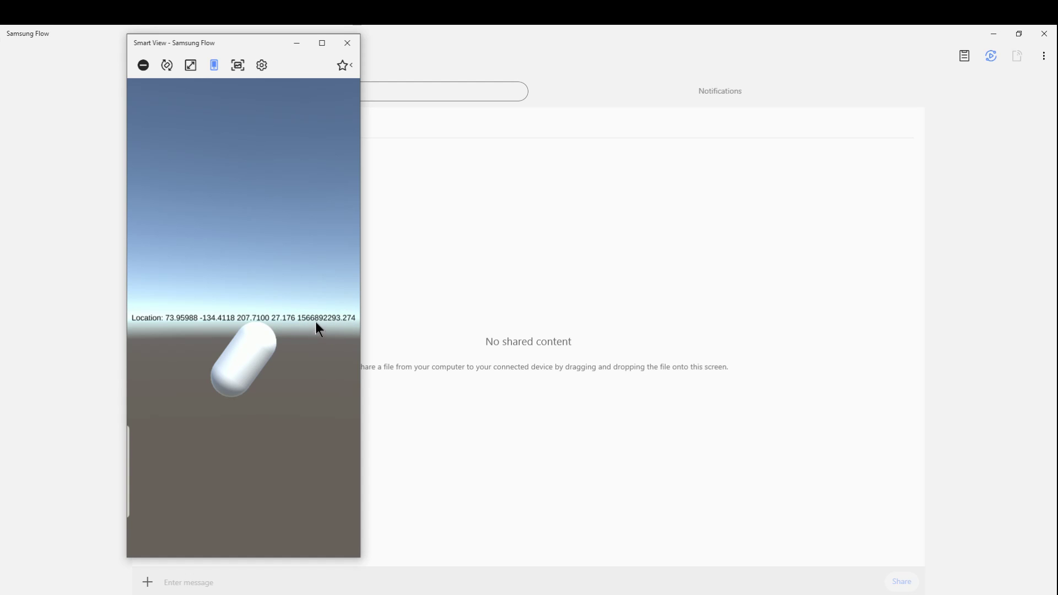
mouse_move(212, 321)
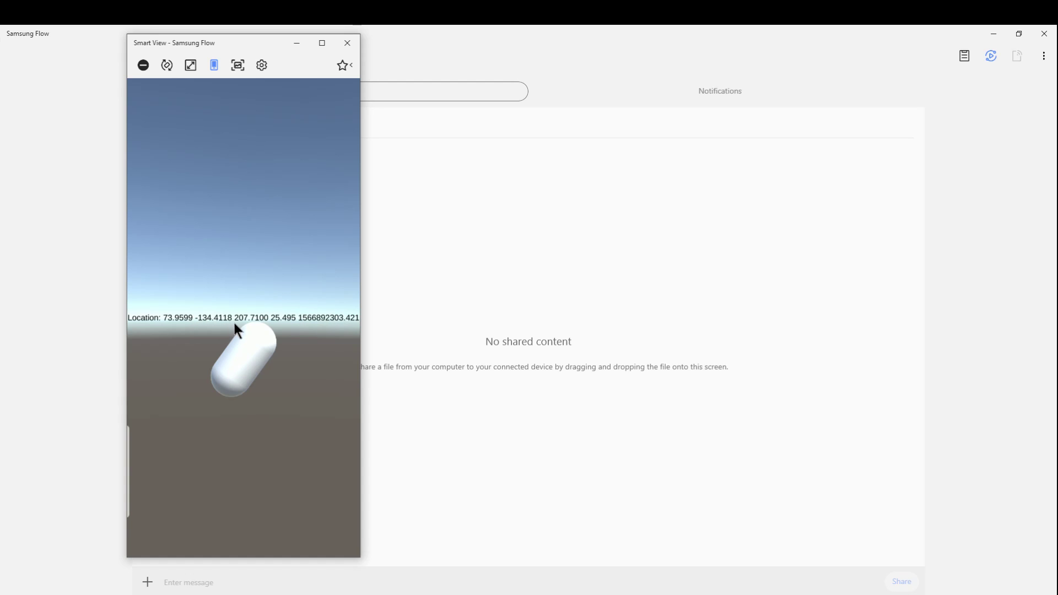
mouse_move(313, 328)
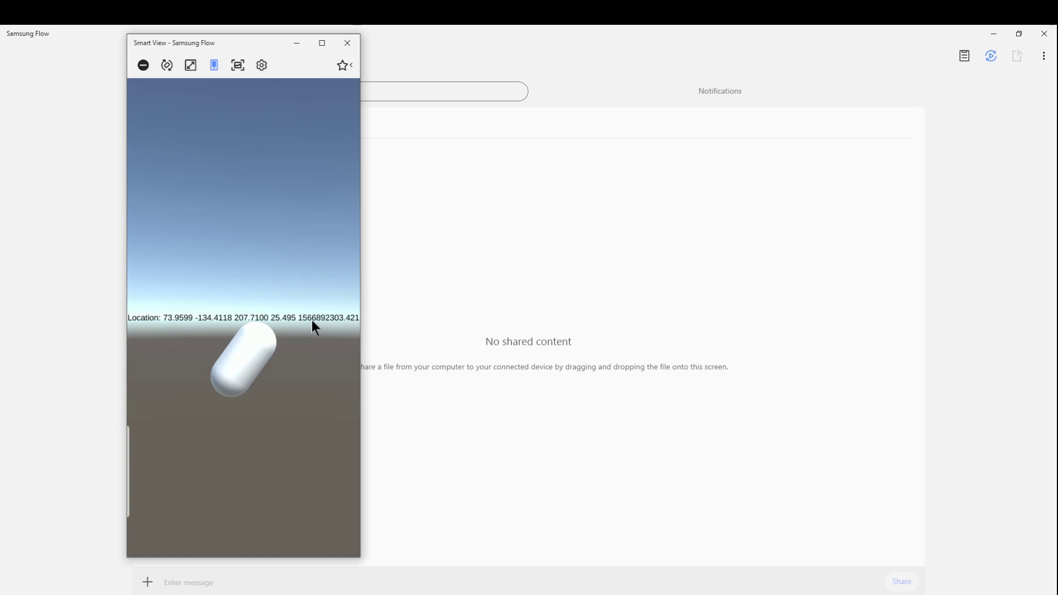
mouse_move(145, 342)
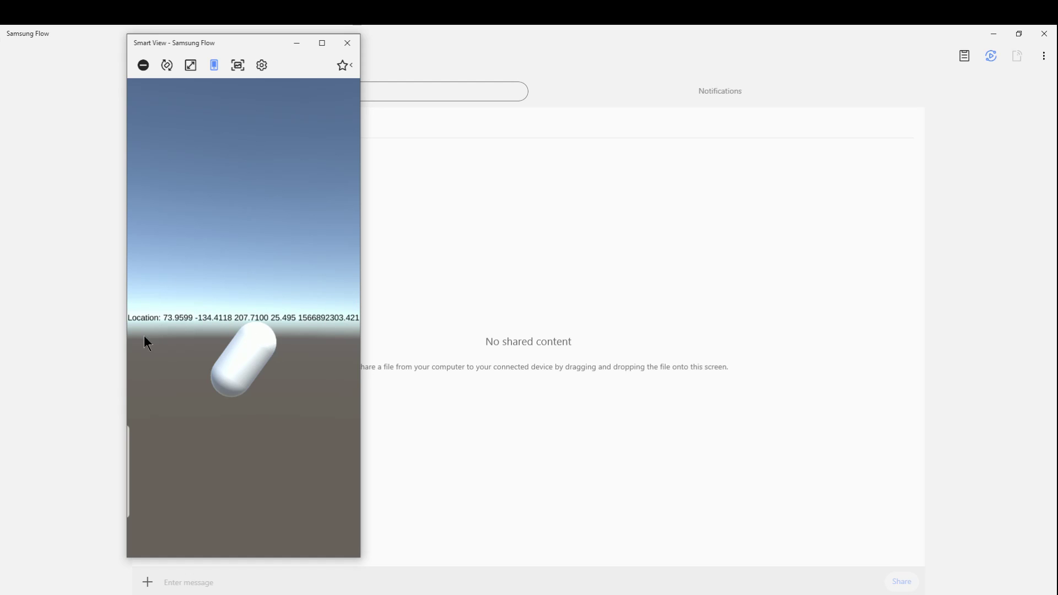
mouse_move(301, 324)
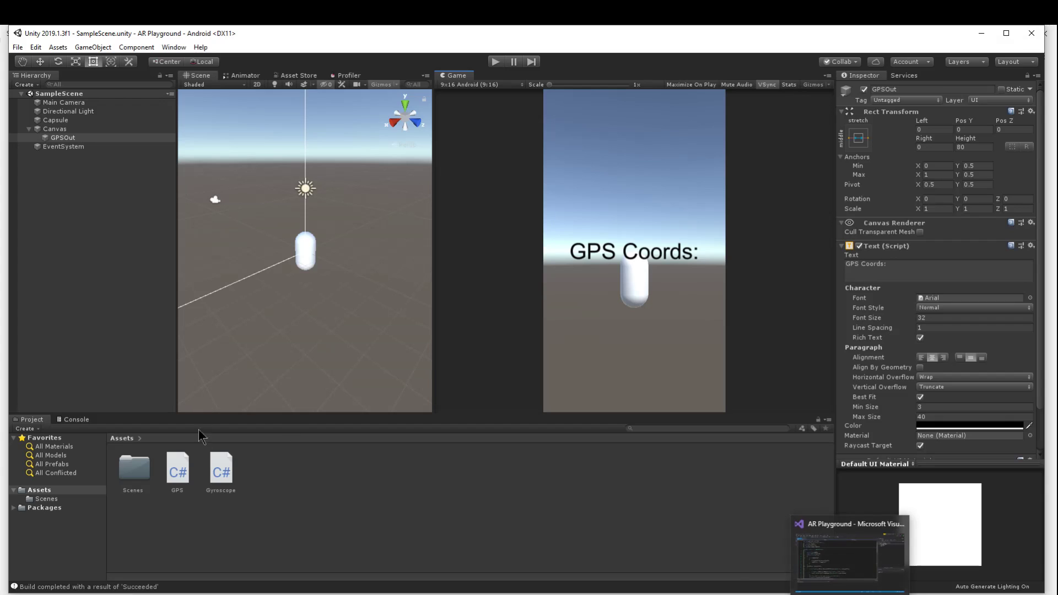
Review GPS.cs and highlight the gpsOut Text field declared on line 9
left_click(177, 469)
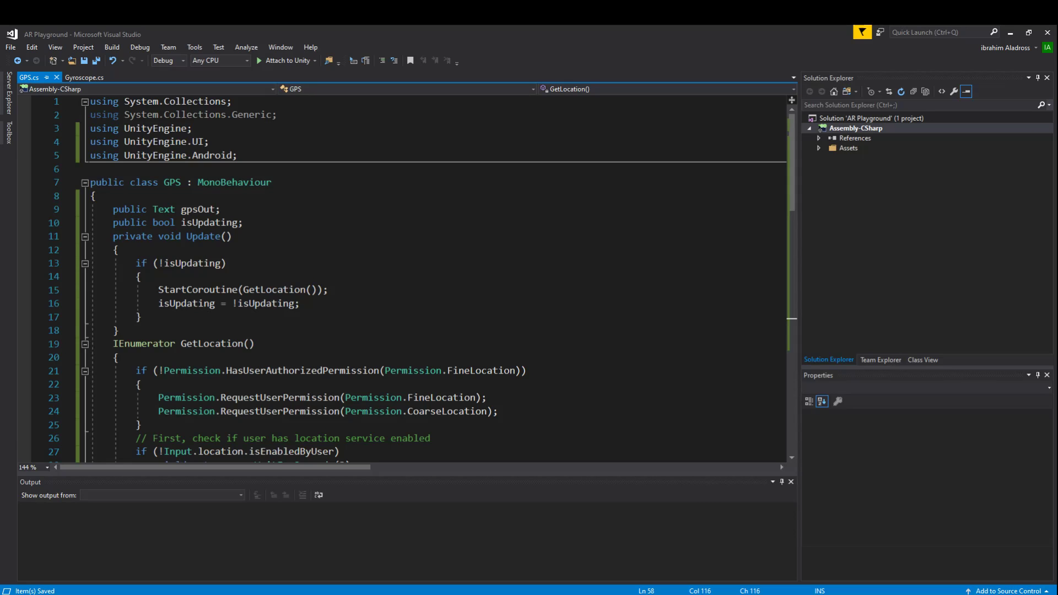
scroll("down", 3)
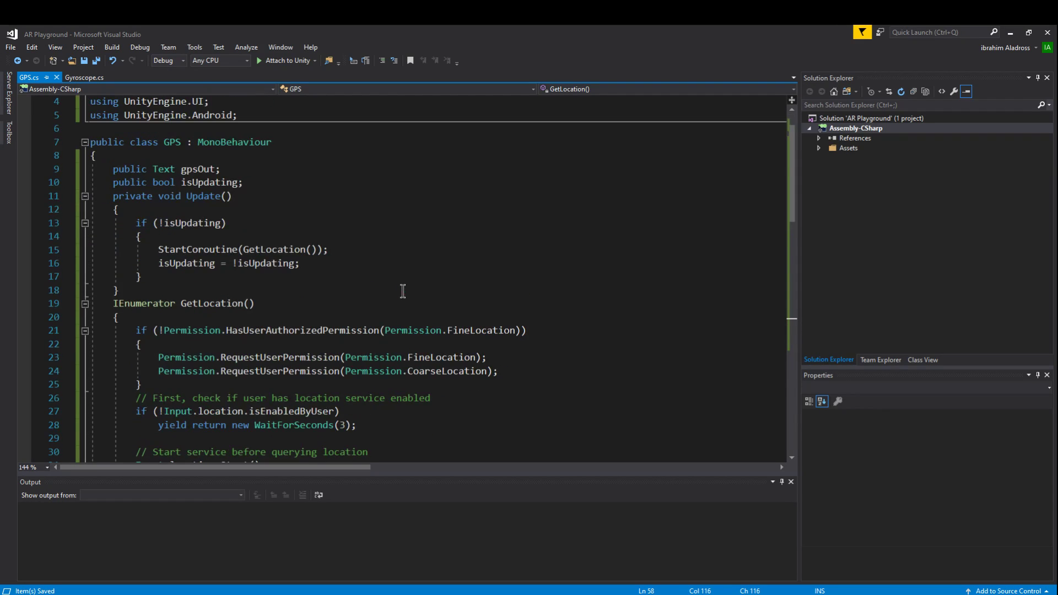
scroll("down", 3)
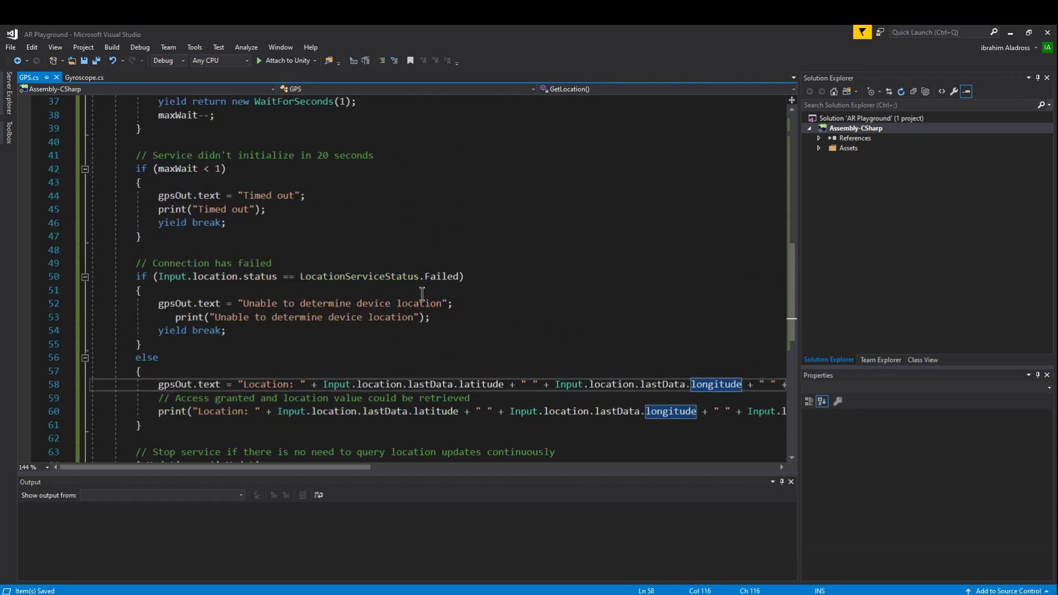
scroll("up", 3)
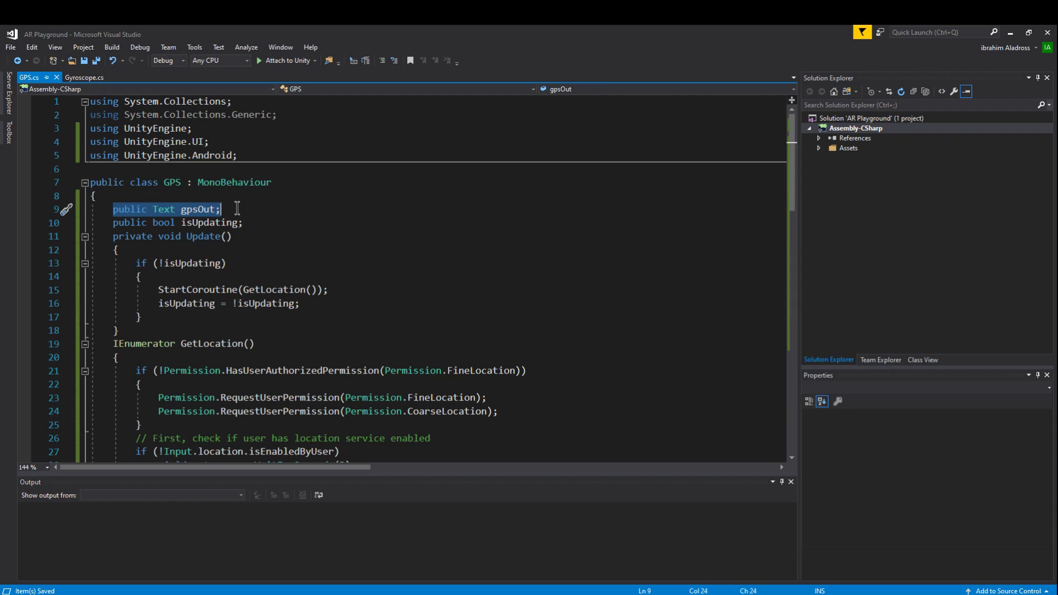
mouse_move(165, 209)
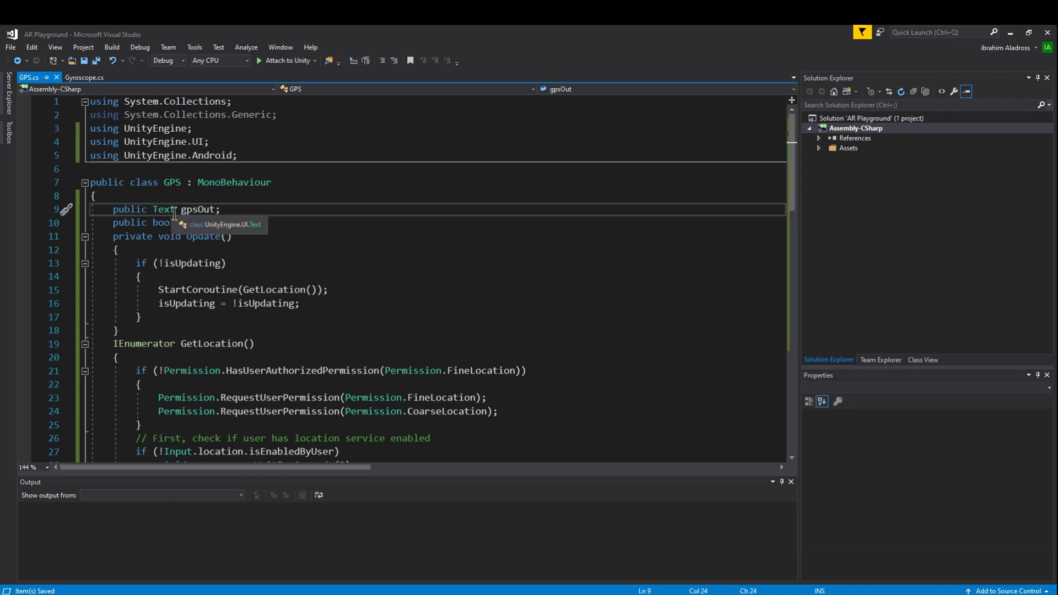
double_click(198, 209)
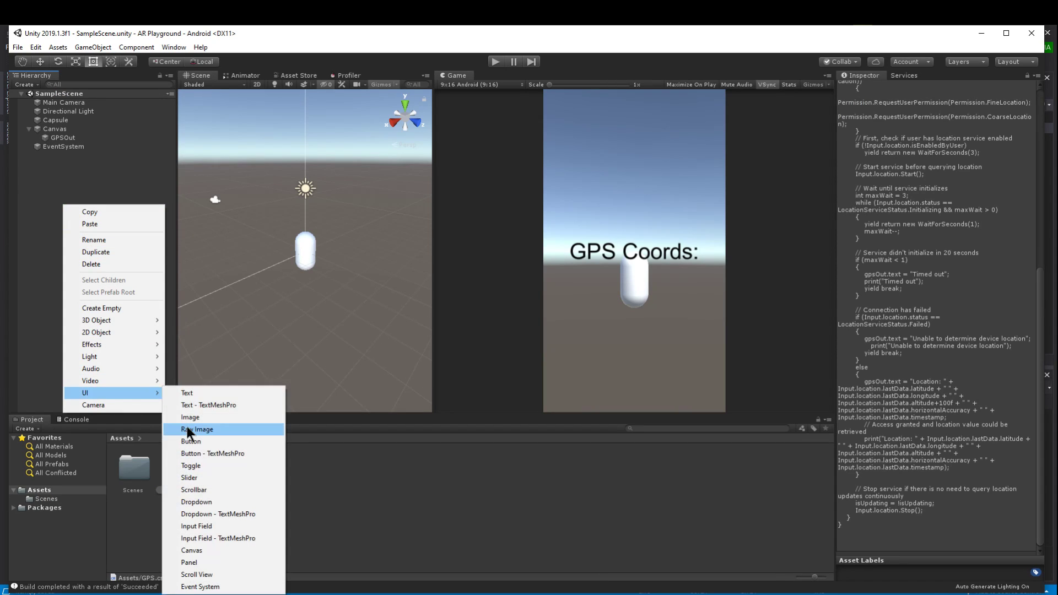
Show GPSOut's Rect Transform and keep its anchors stretched horizontally across the canvas
left_click(62, 138)
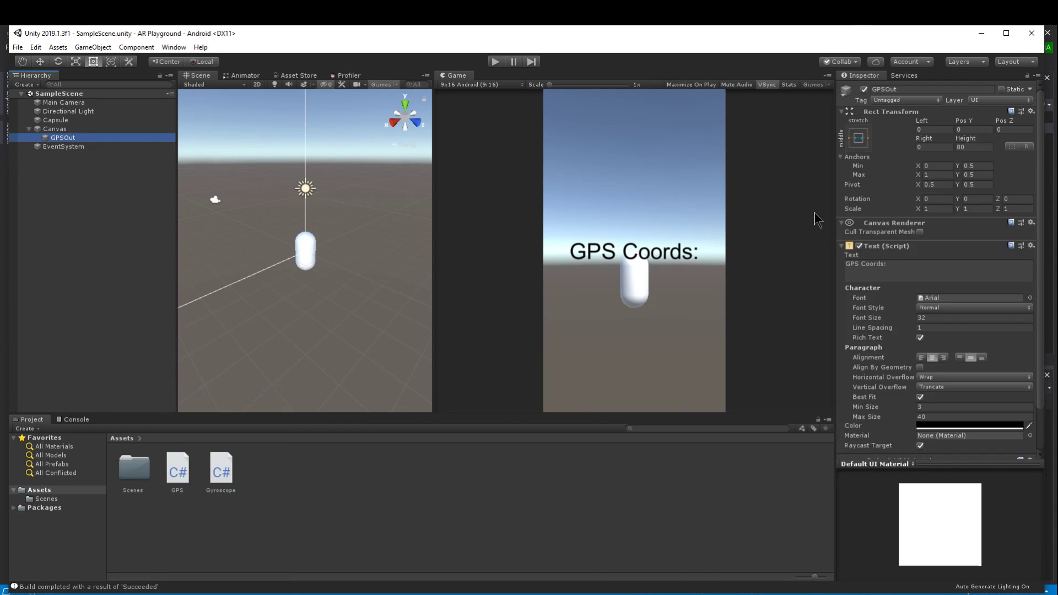
left_click(857, 138)
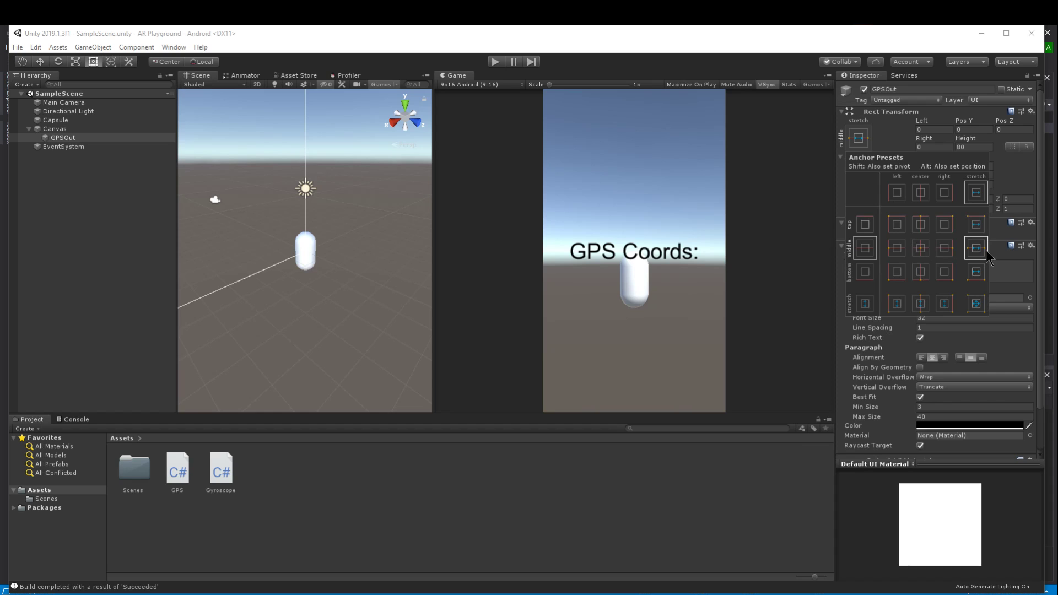
mouse_move(985, 252)
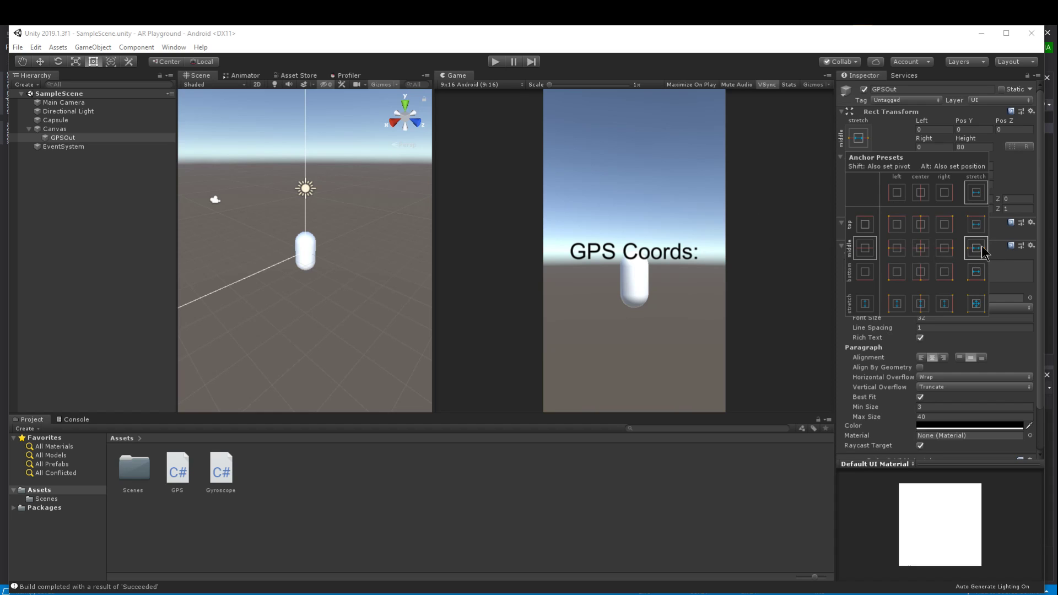
left_click(974, 246)
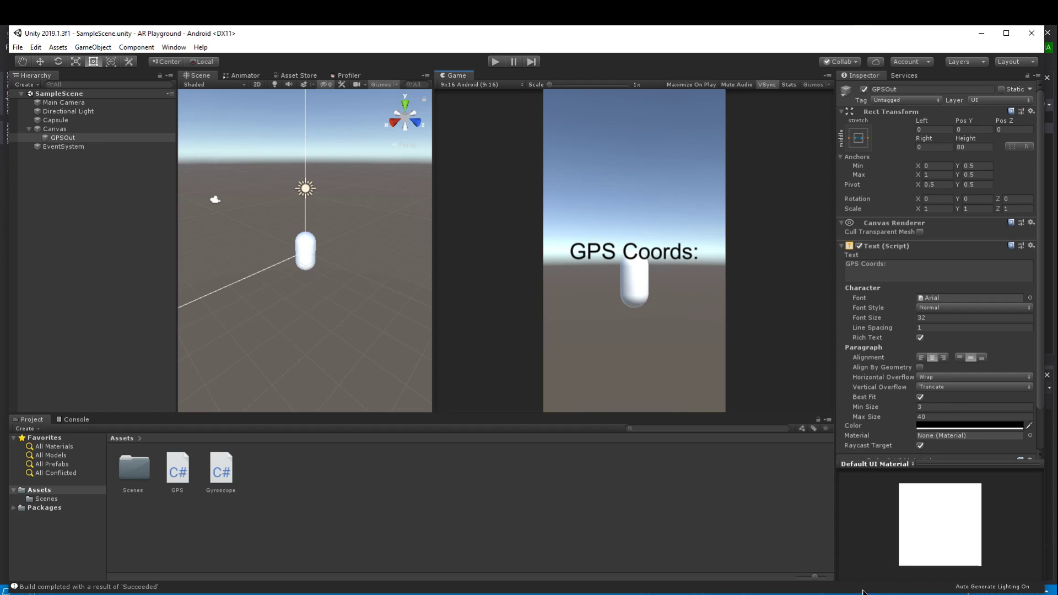
mouse_move(652, 258)
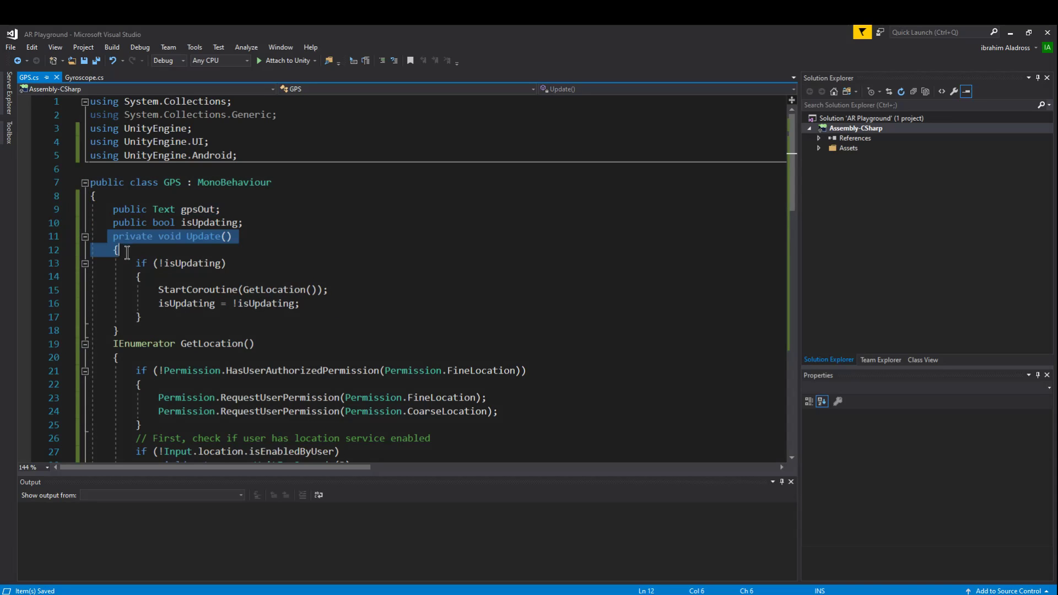
Highlight the Update method that starts GetLocation once and flips isUpdating, then move to the coroutine
left_click_drag(121, 251, 121, 329)
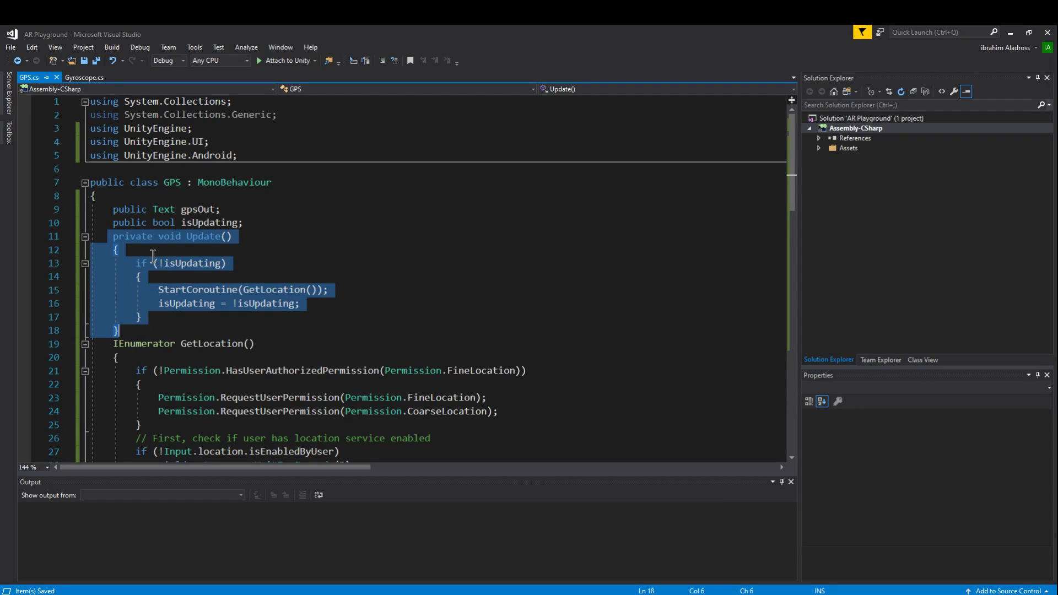
mouse_move(213, 296)
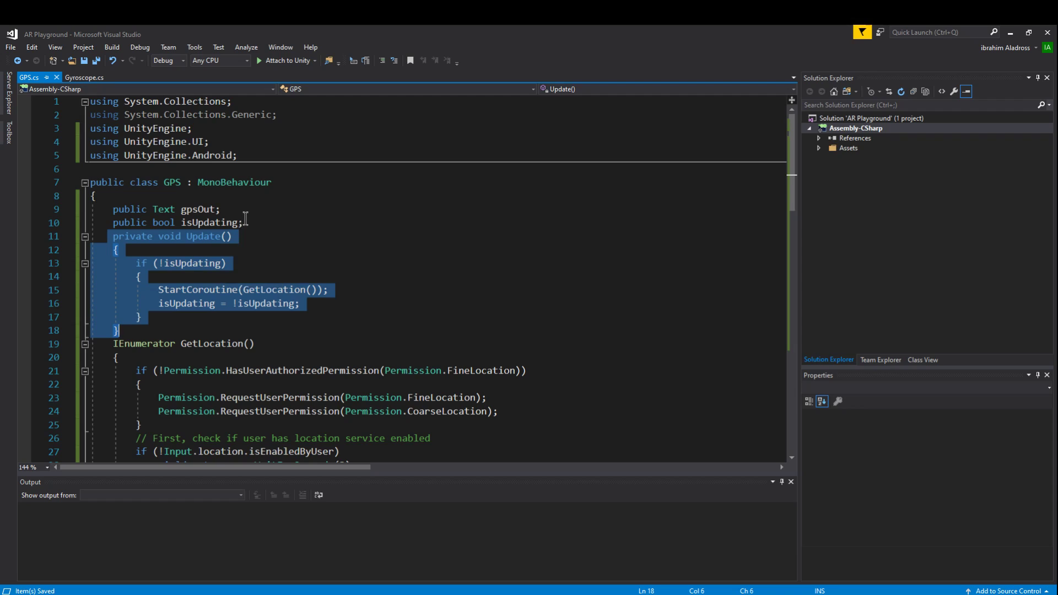
mouse_move(232, 222)
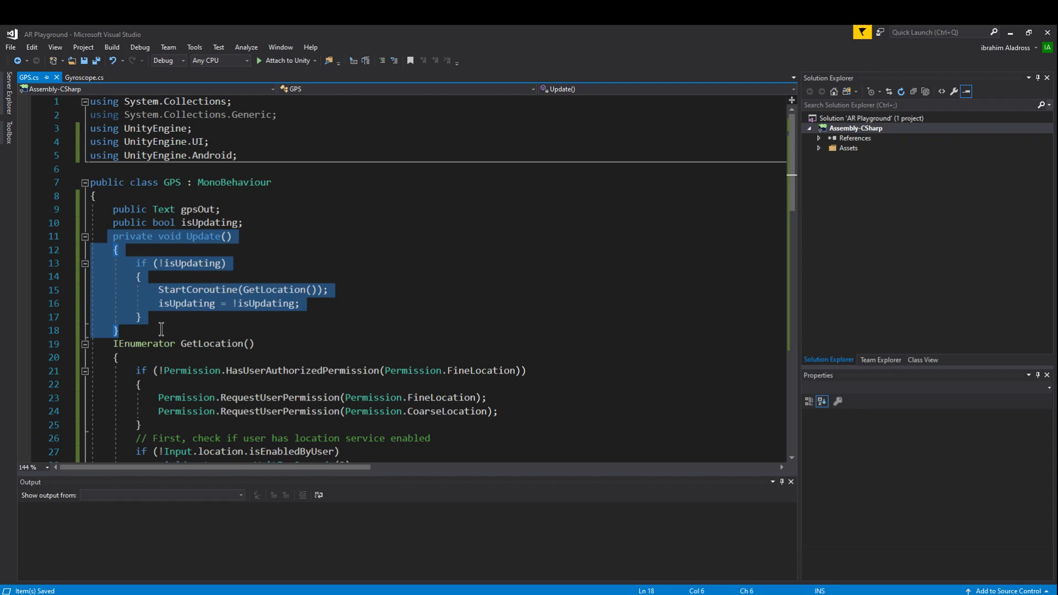
mouse_move(240, 317)
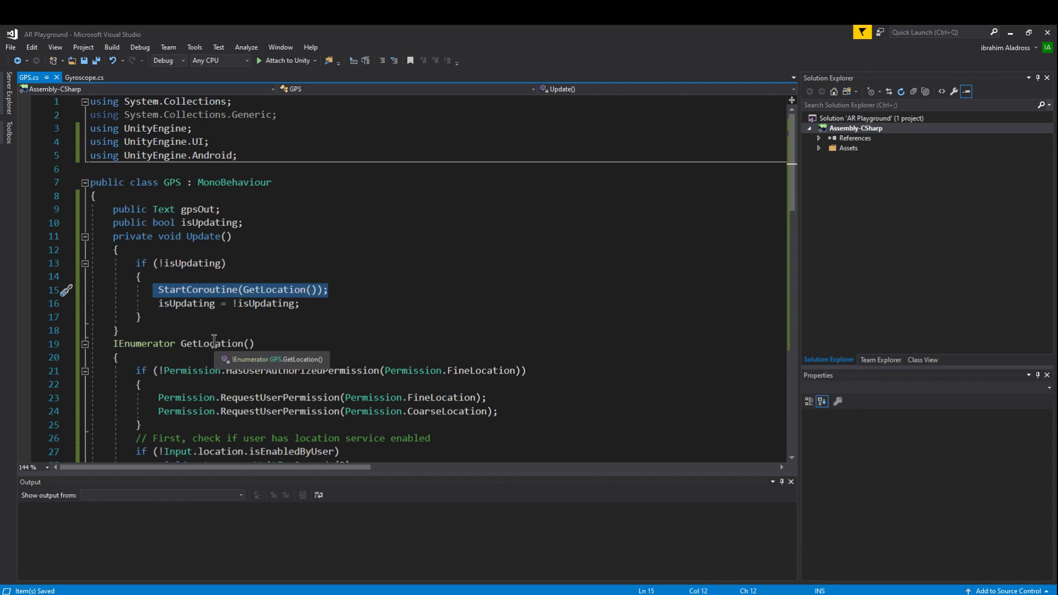
mouse_move(313, 306)
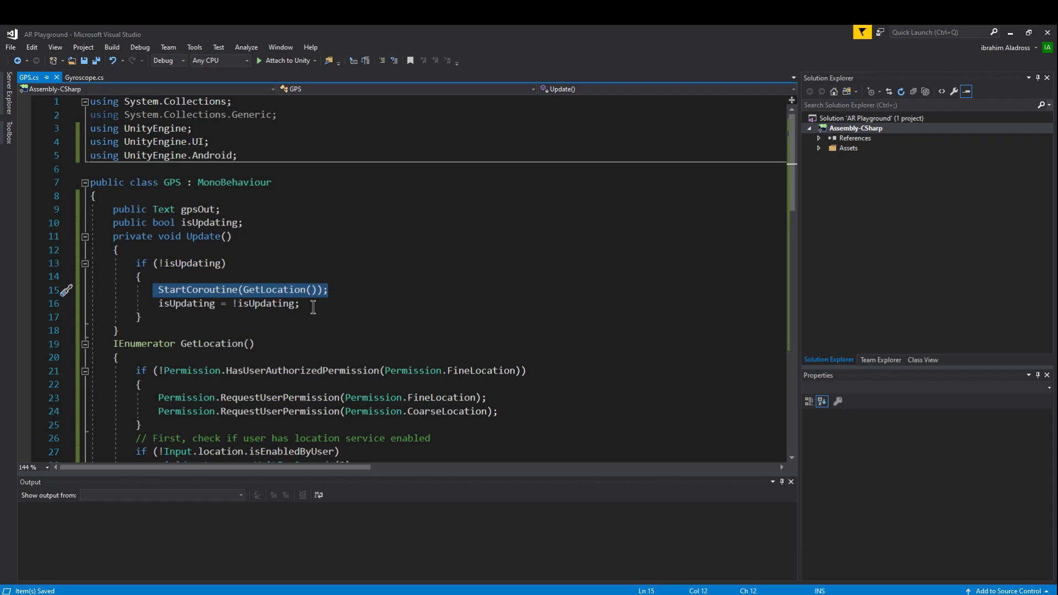
mouse_move(330, 358)
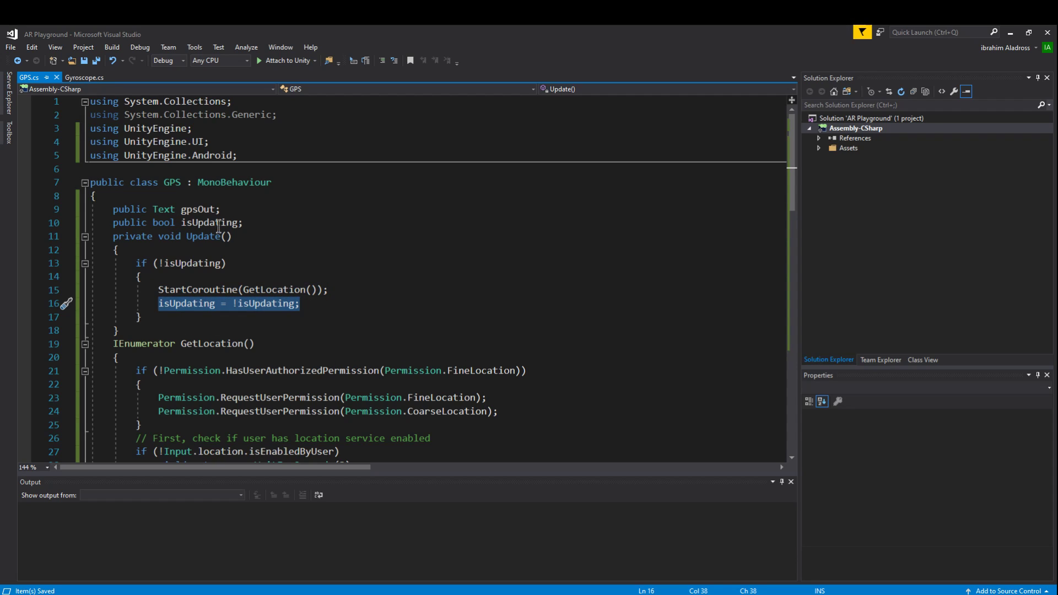
mouse_move(300, 271)
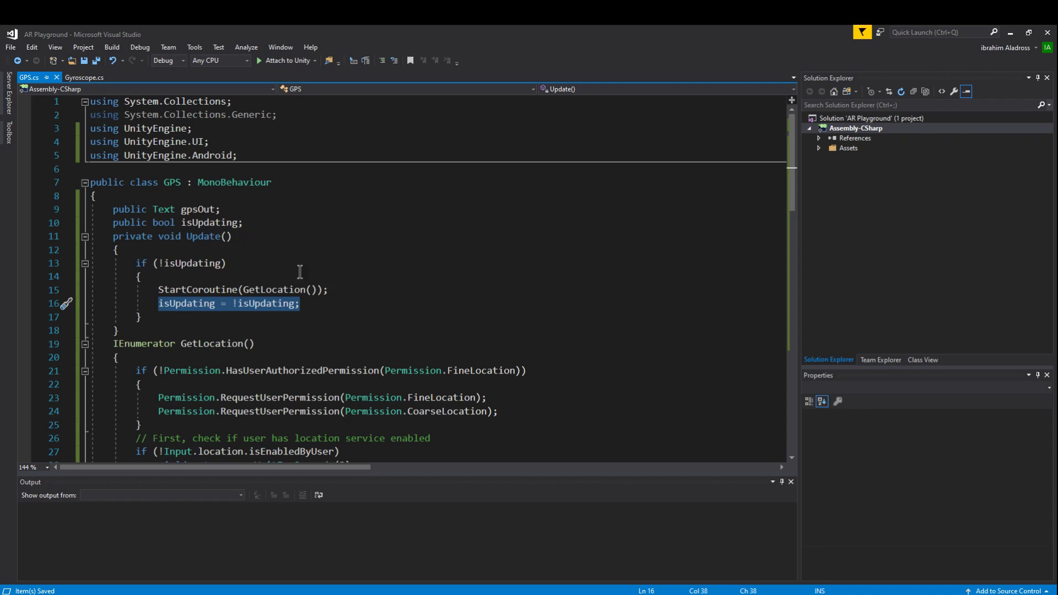
scroll("down", 3)
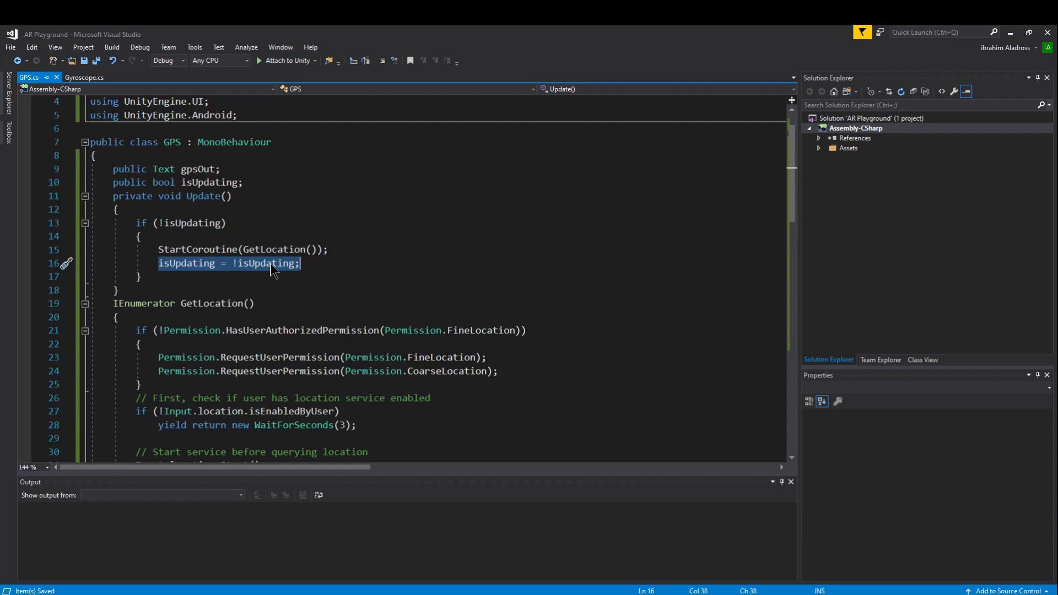
mouse_move(257, 270)
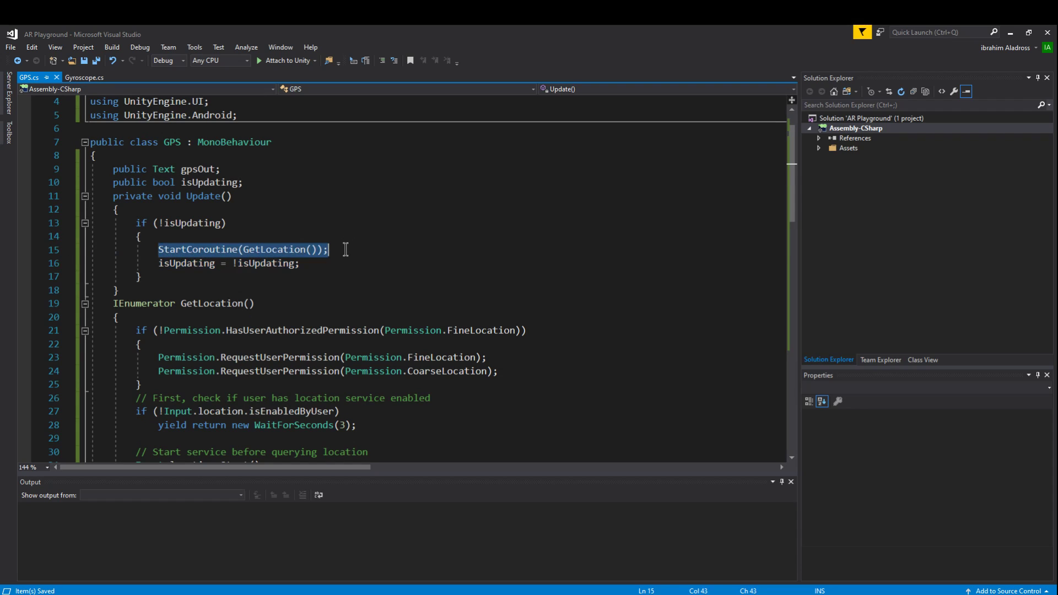
scroll("down", 3)
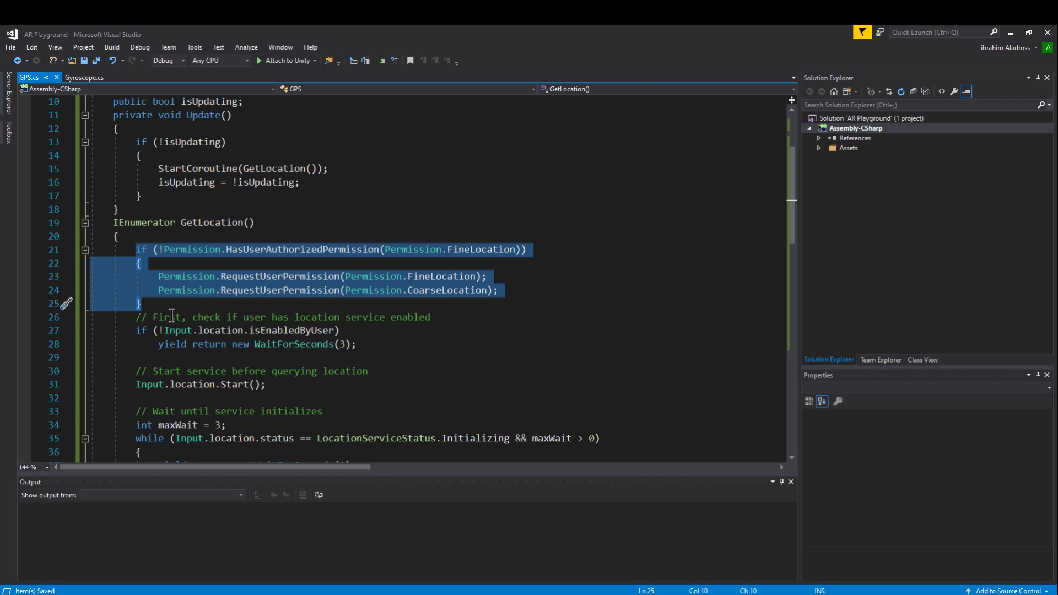
mouse_move(293, 258)
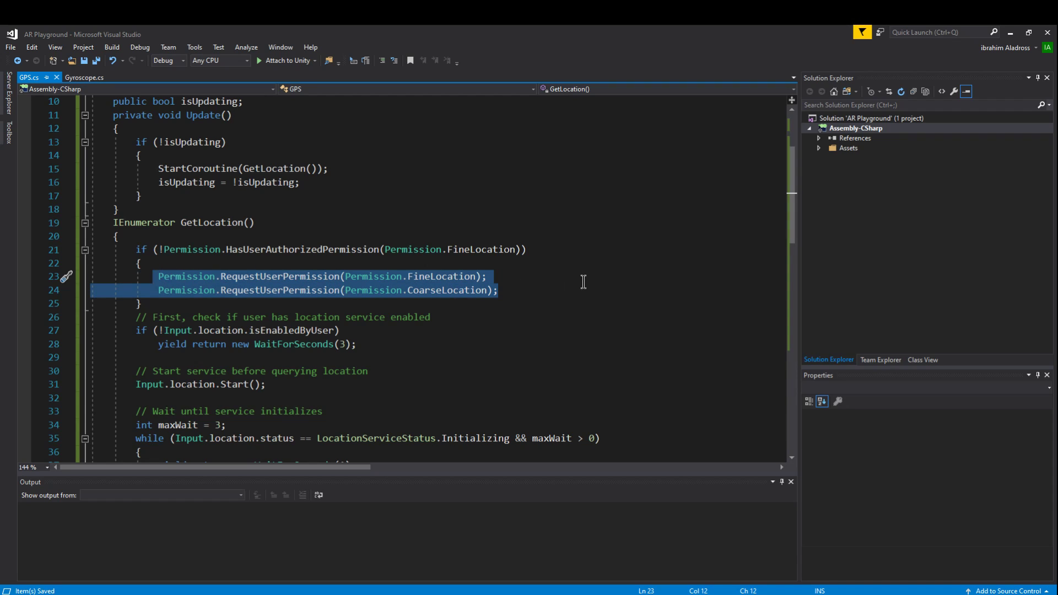
mouse_move(474, 296)
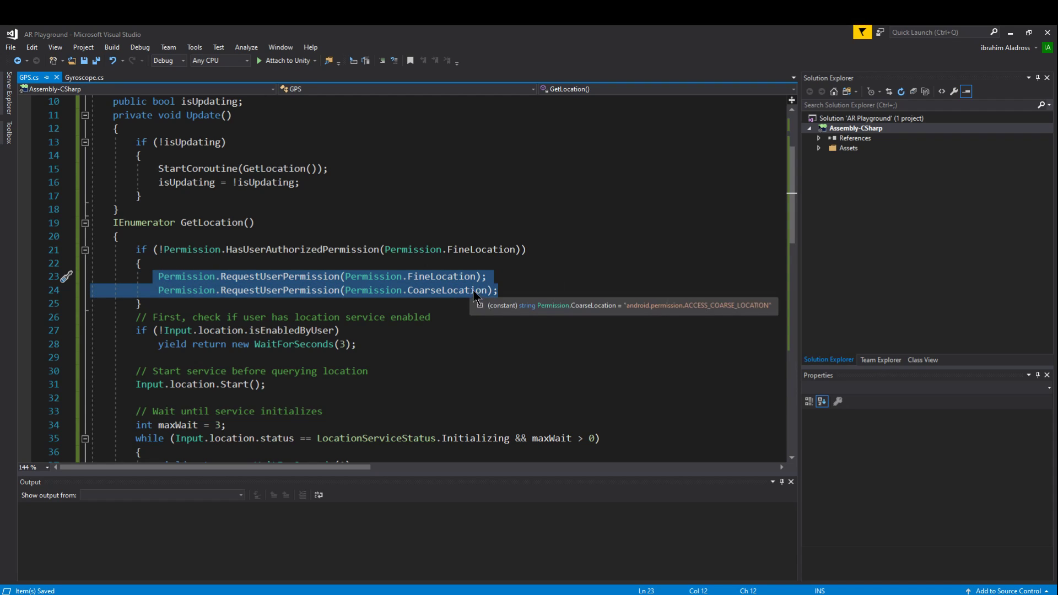
scroll("down", 3)
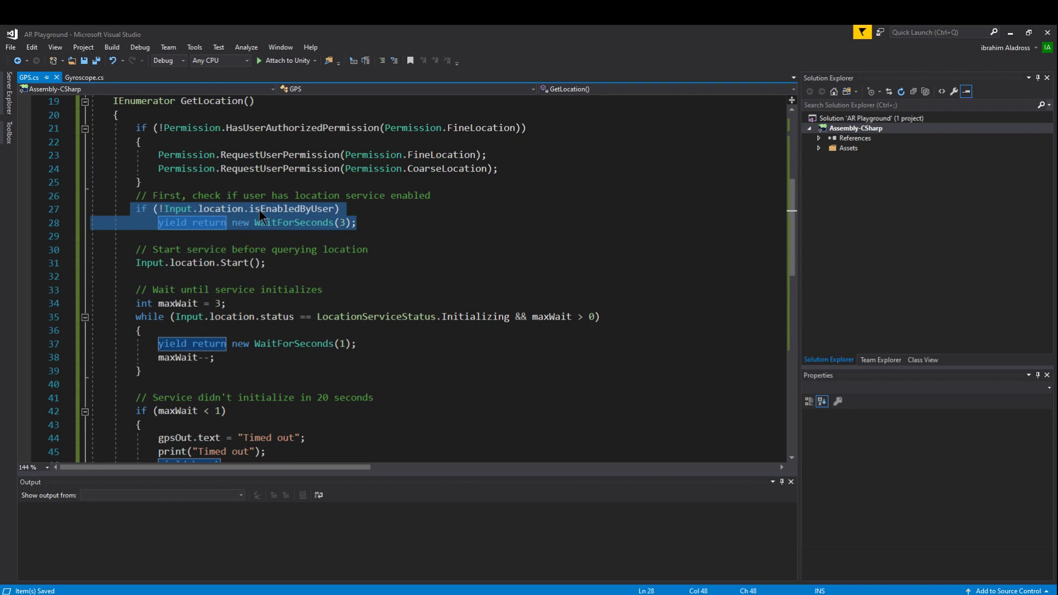
mouse_move(185, 234)
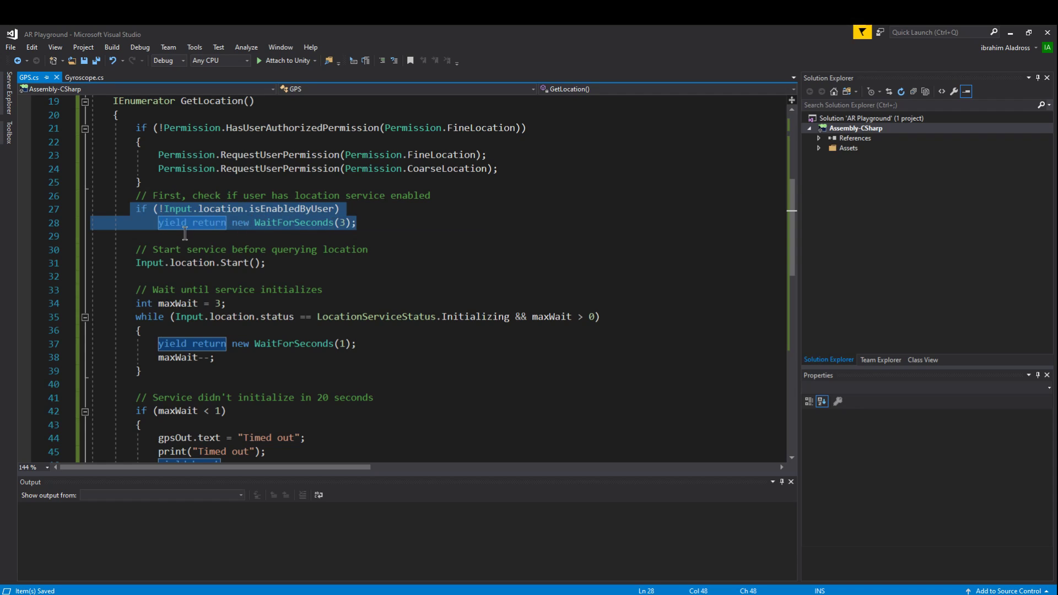
mouse_move(368, 230)
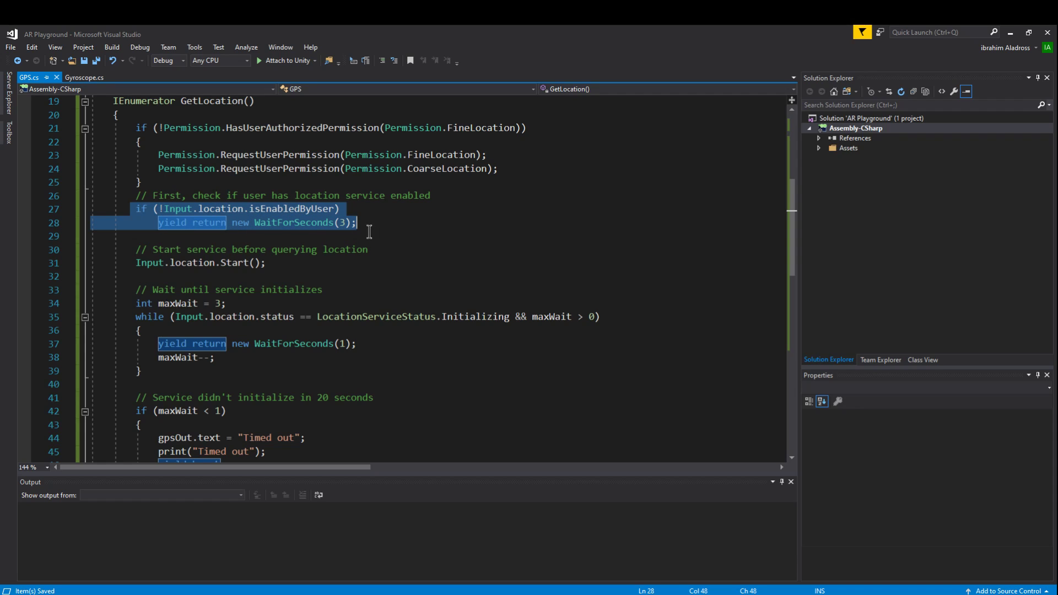
left_click(236, 236)
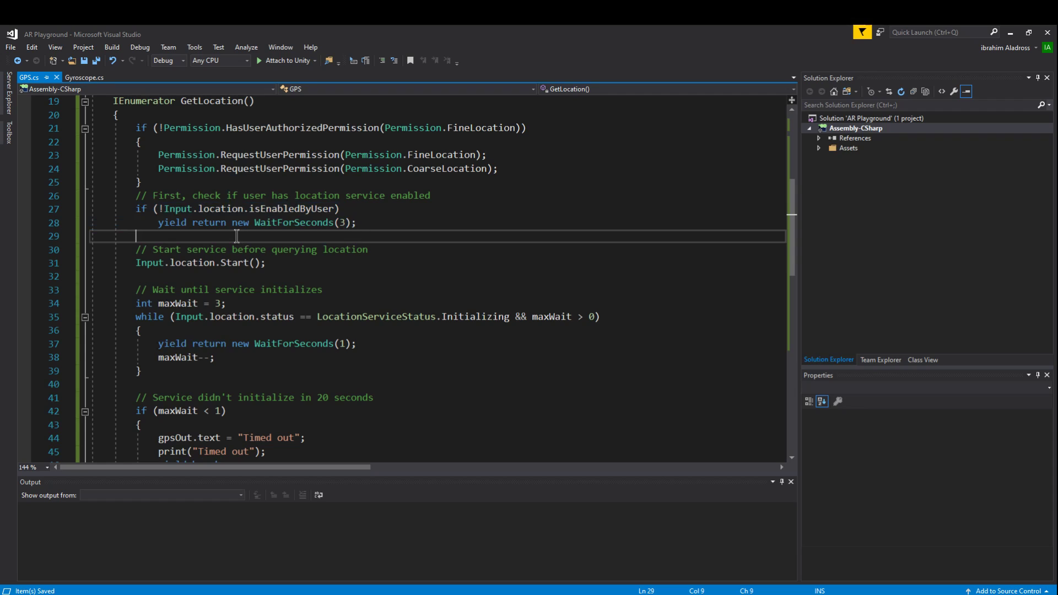
mouse_move(339, 222)
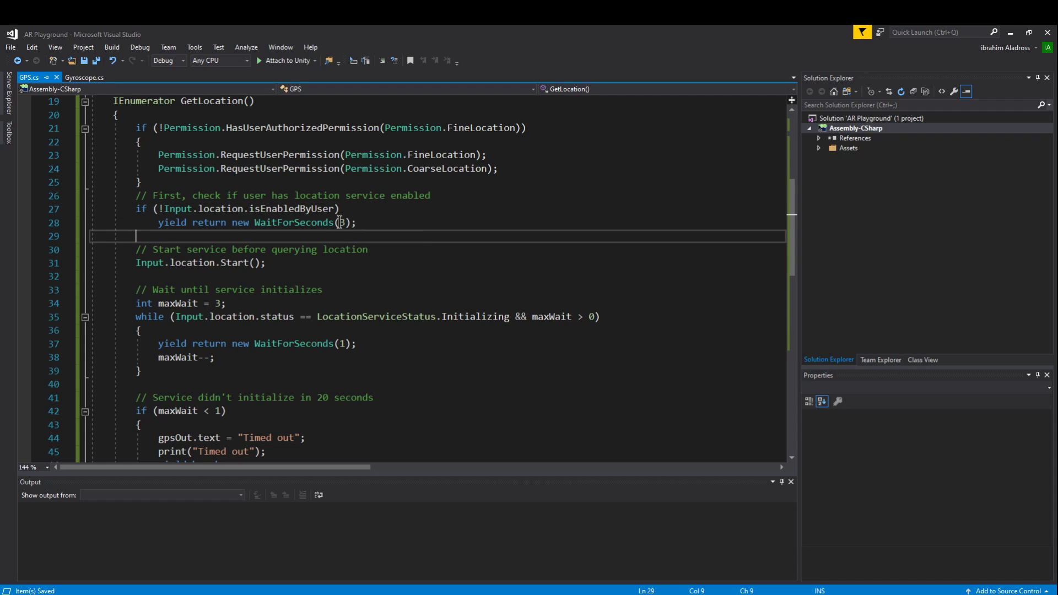
mouse_move(342, 222)
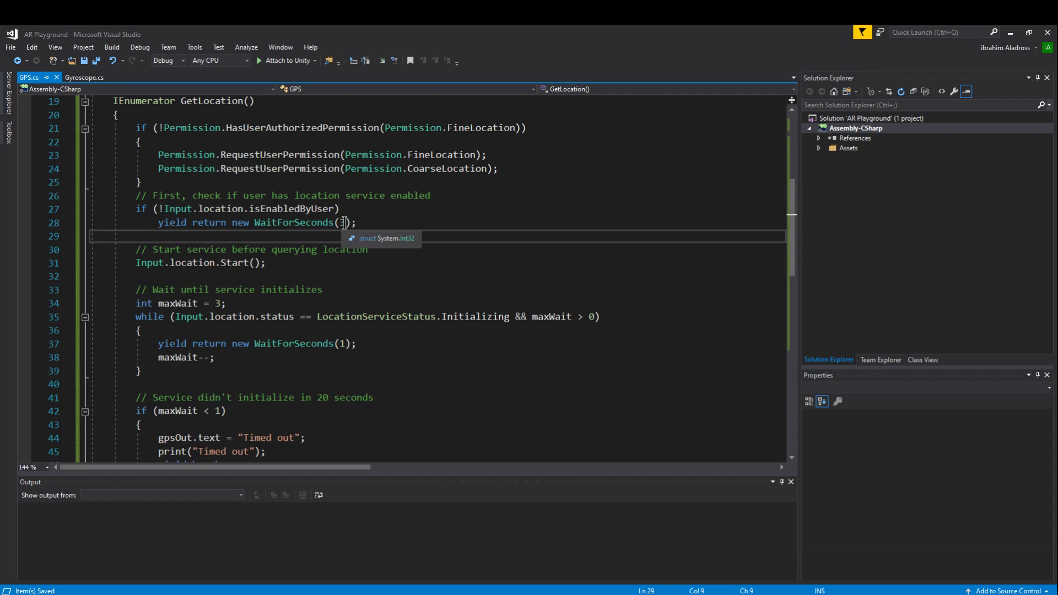
mouse_move(274, 249)
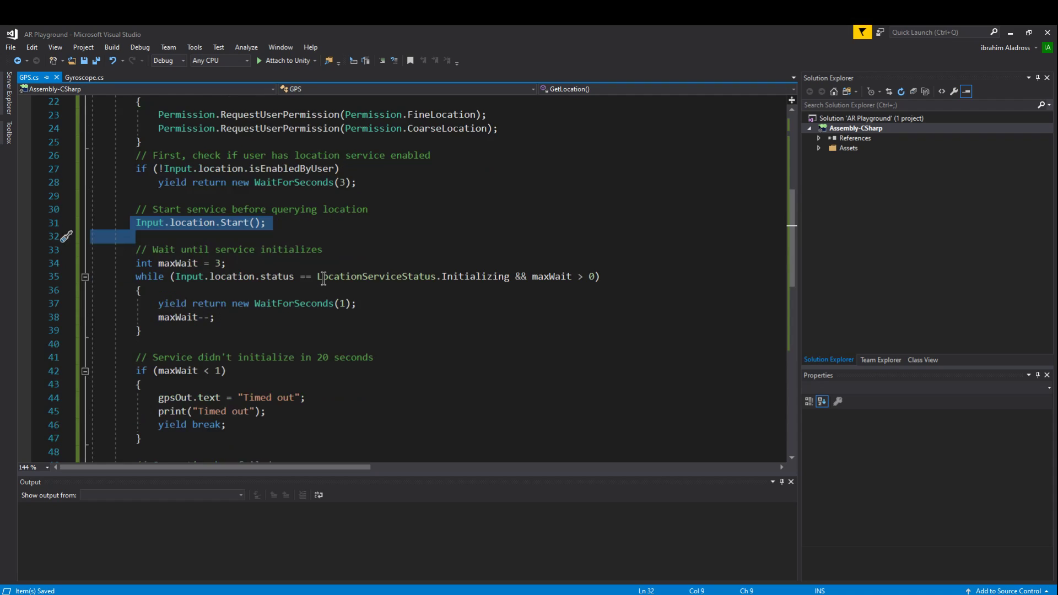
scroll("down", 3)
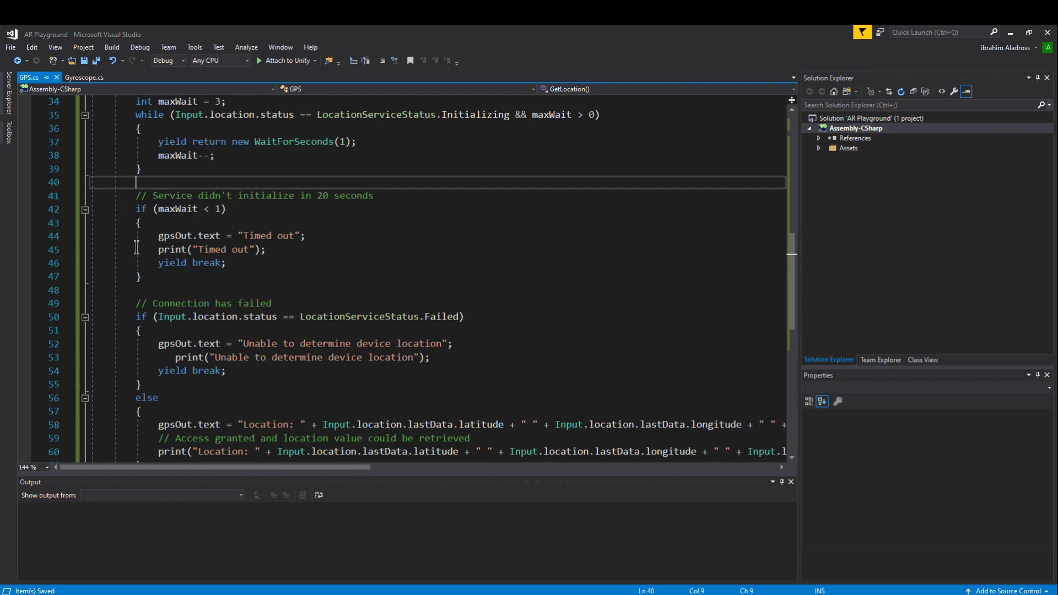
scroll("down", 3)
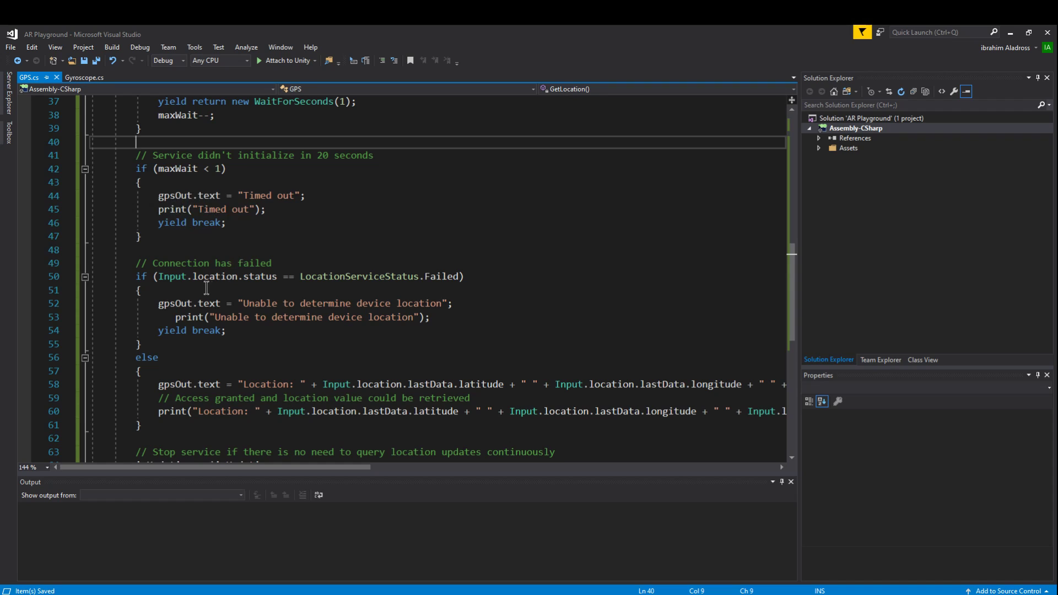
scroll("down", 3)
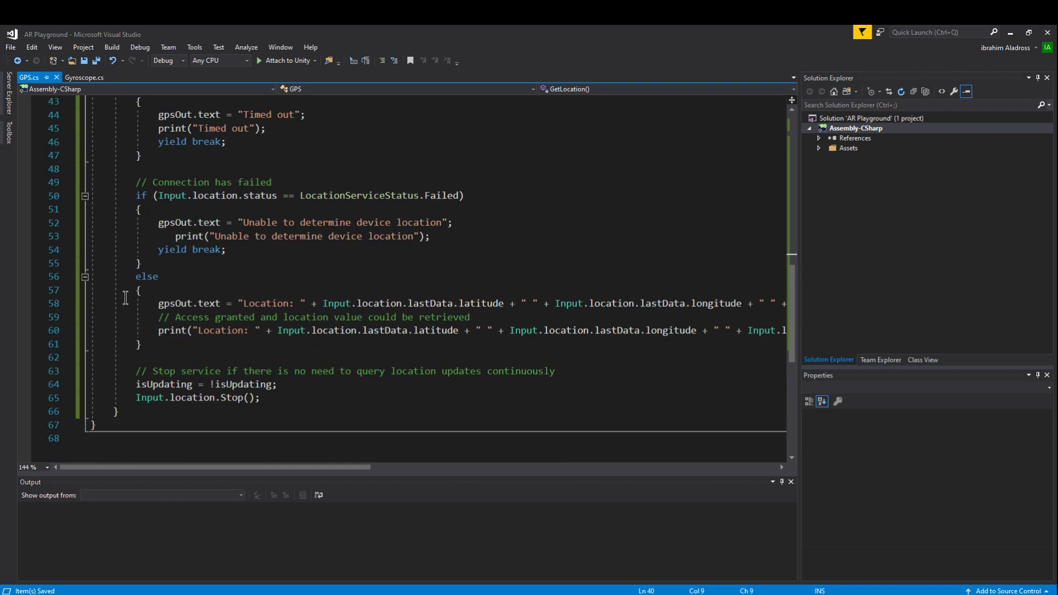
left_click_drag(157, 303, 782, 329)
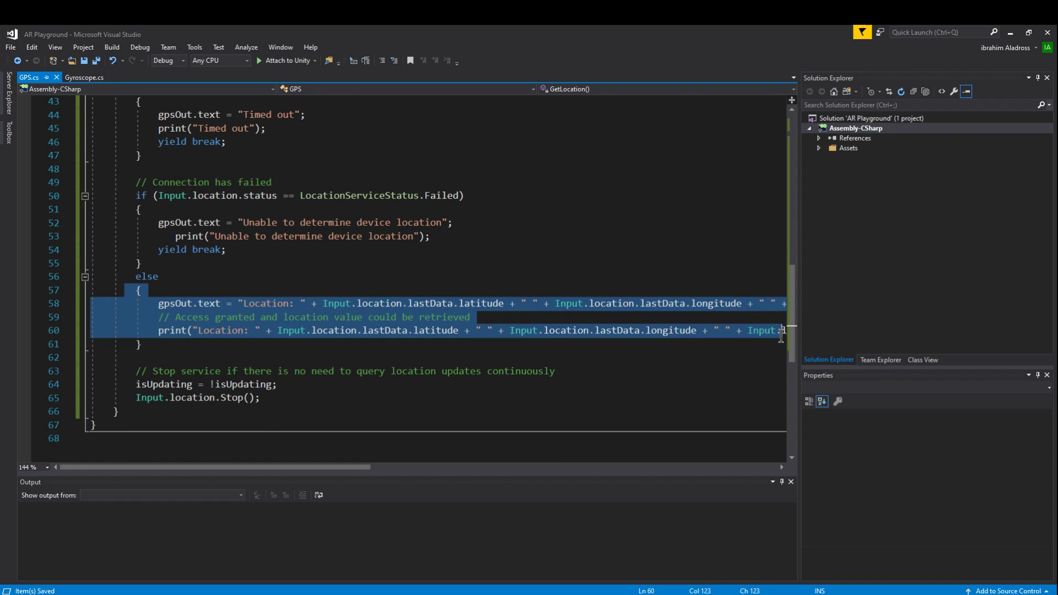
left_click(141, 289)
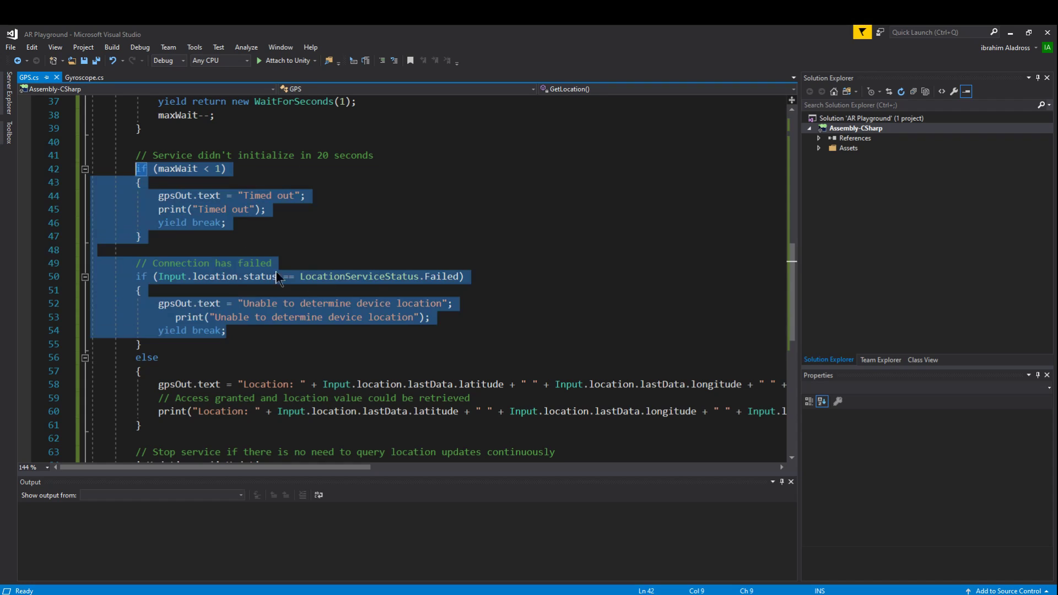
scroll("down", 3)
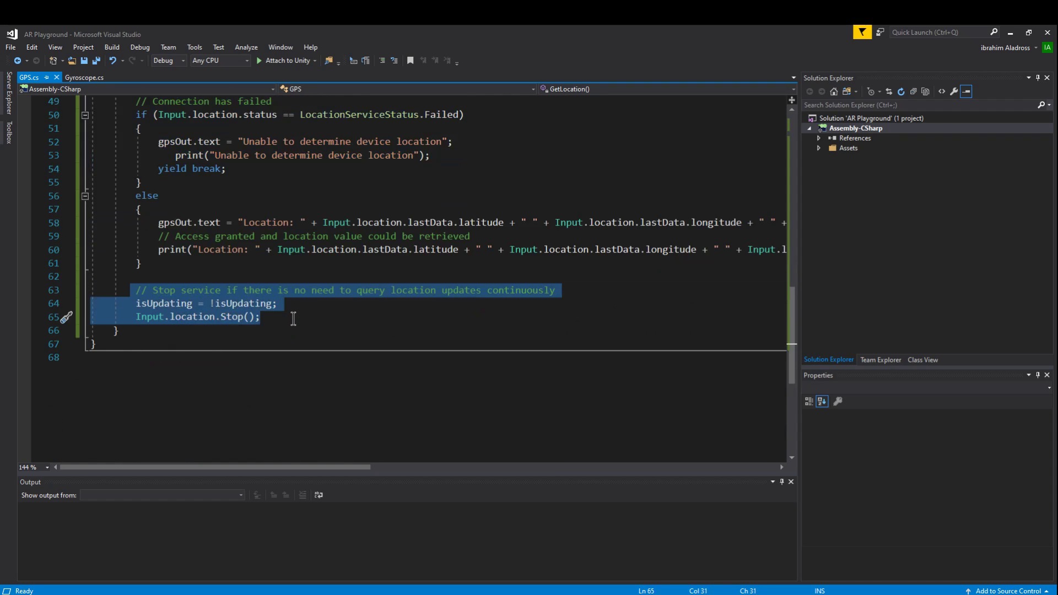
mouse_move(175, 329)
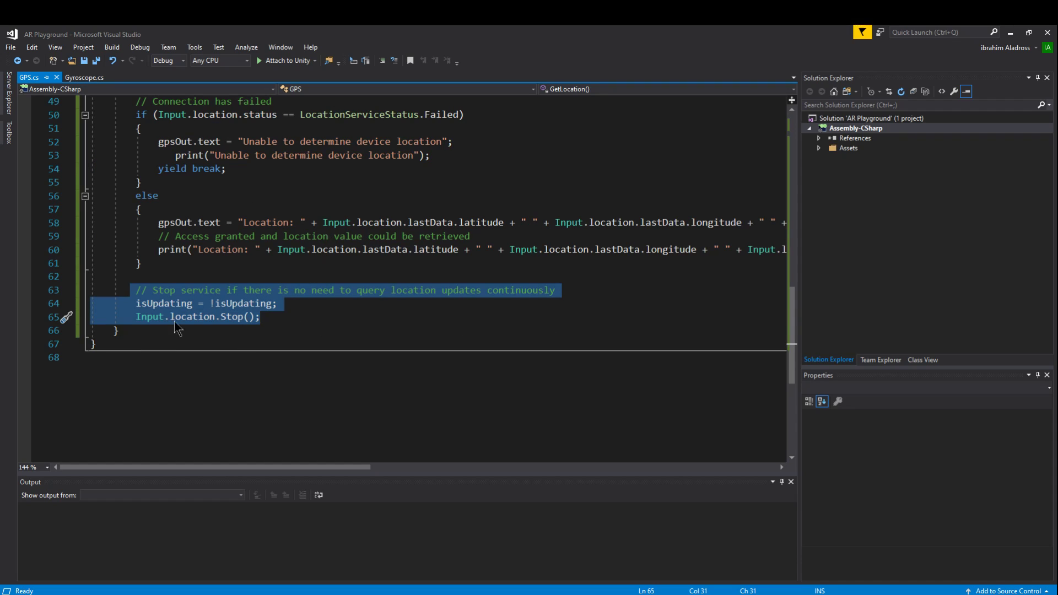
left_click(280, 317)
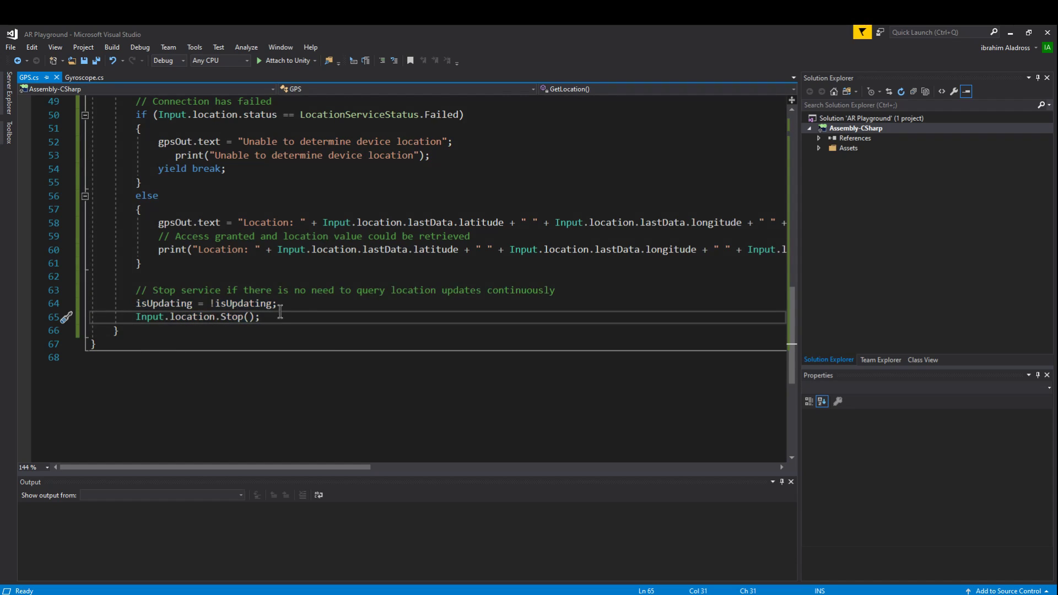
left_click(262, 318)
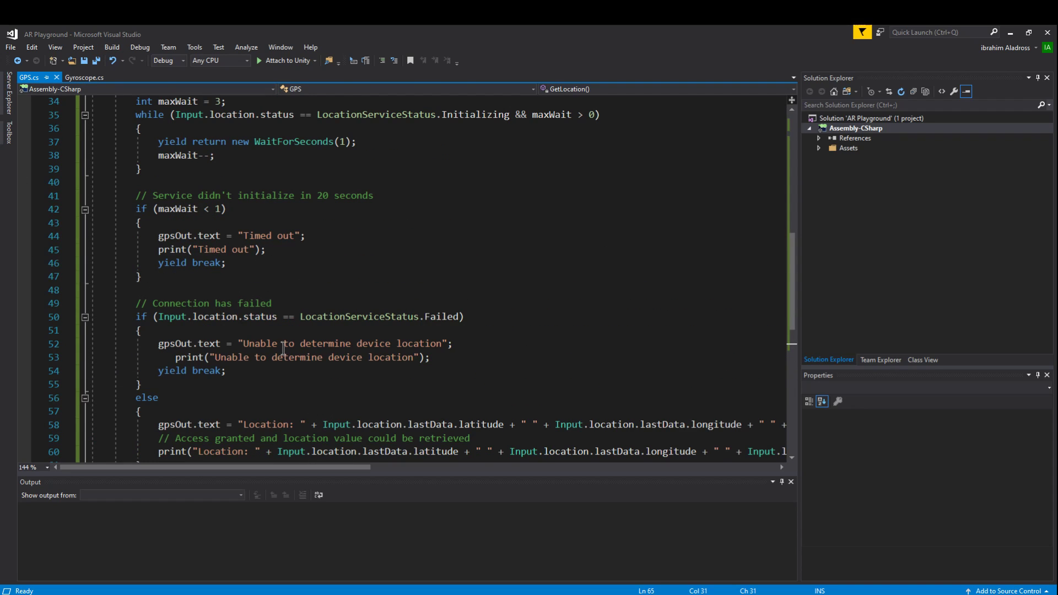
scroll("down", 3)
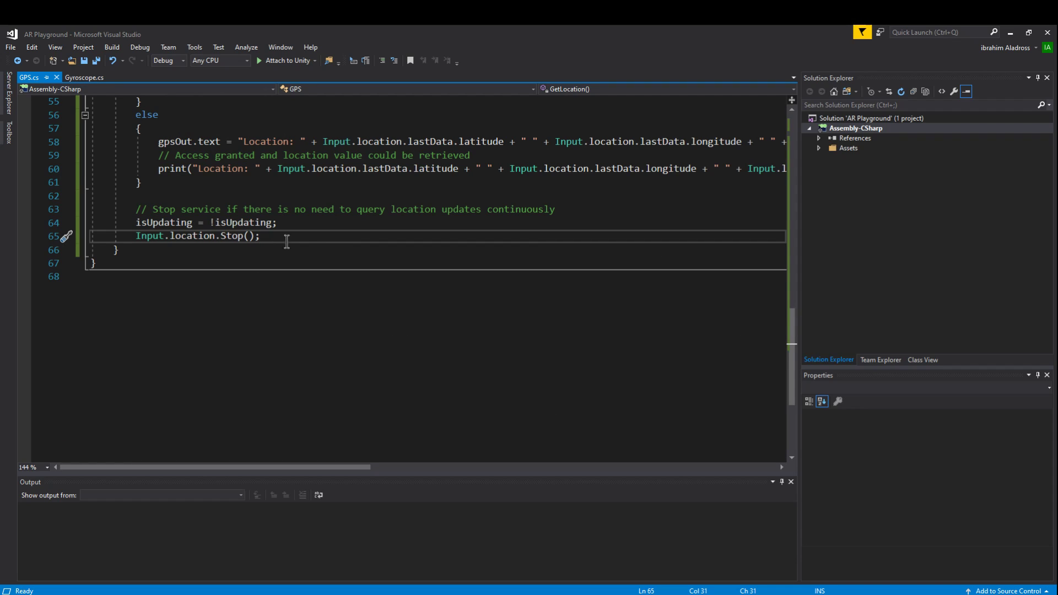
mouse_move(229, 236)
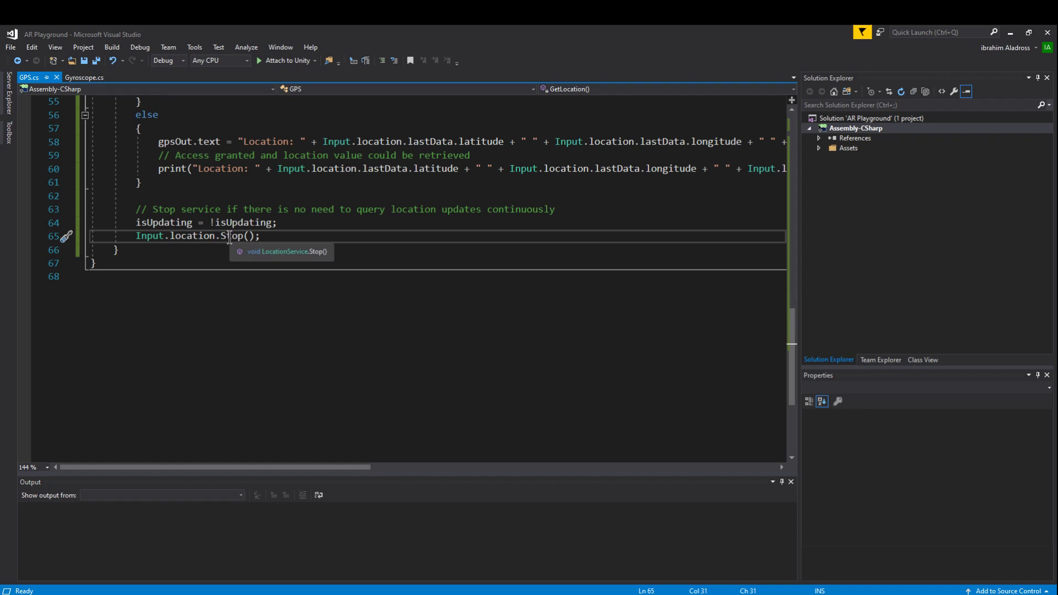
scroll("up", 3)
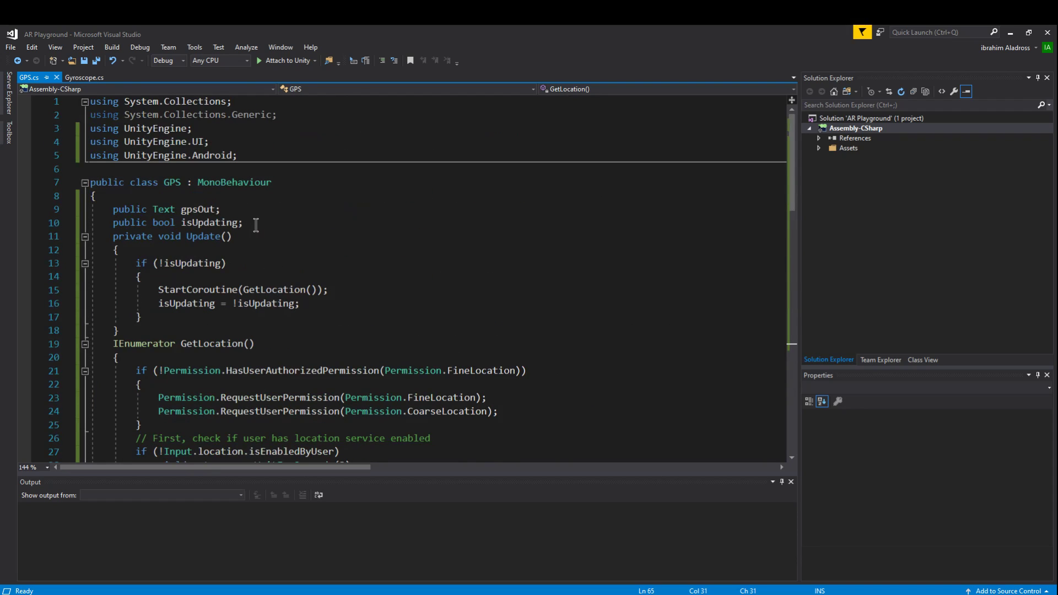
scroll("down", 3)
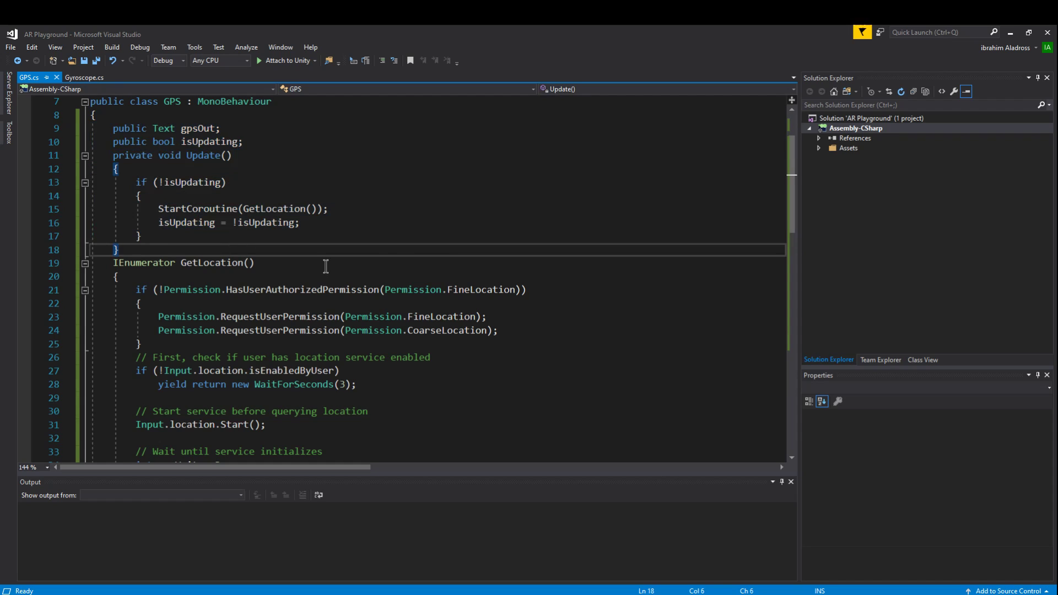
scroll("down", 3)
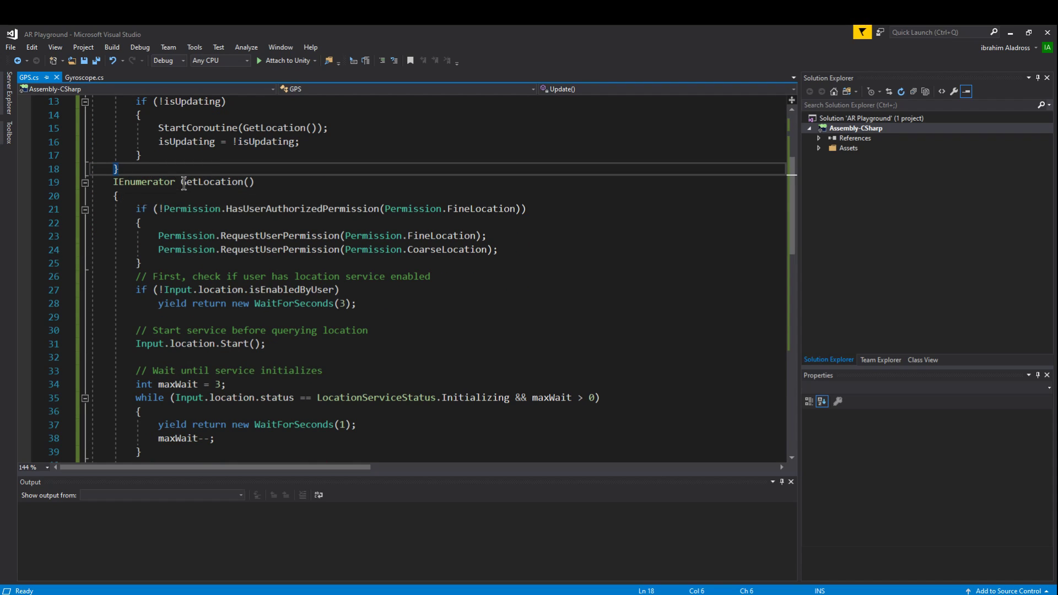
mouse_move(209, 179)
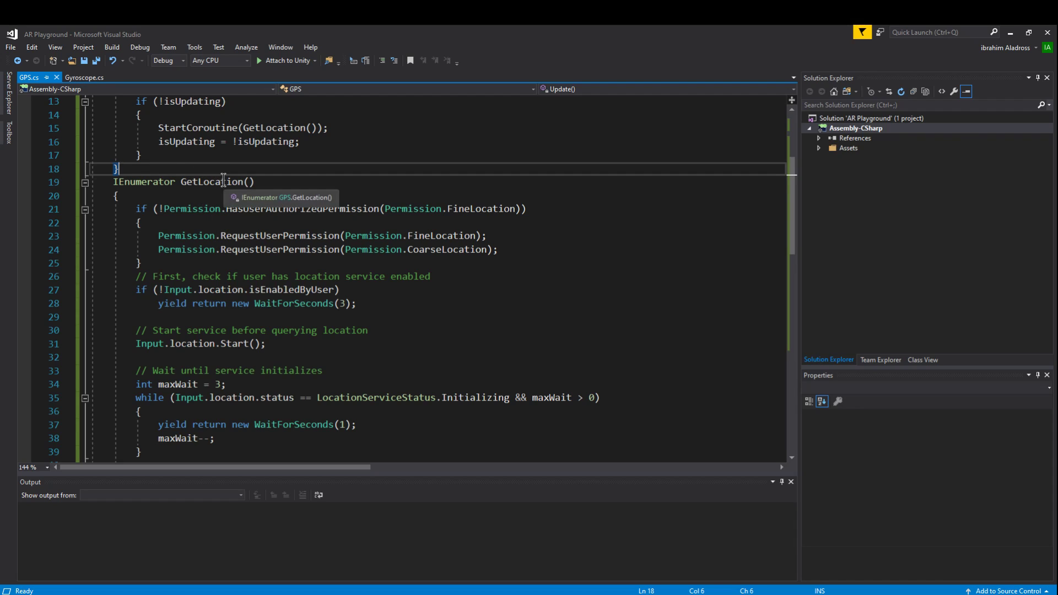
left_click_drag(134, 208, 143, 264)
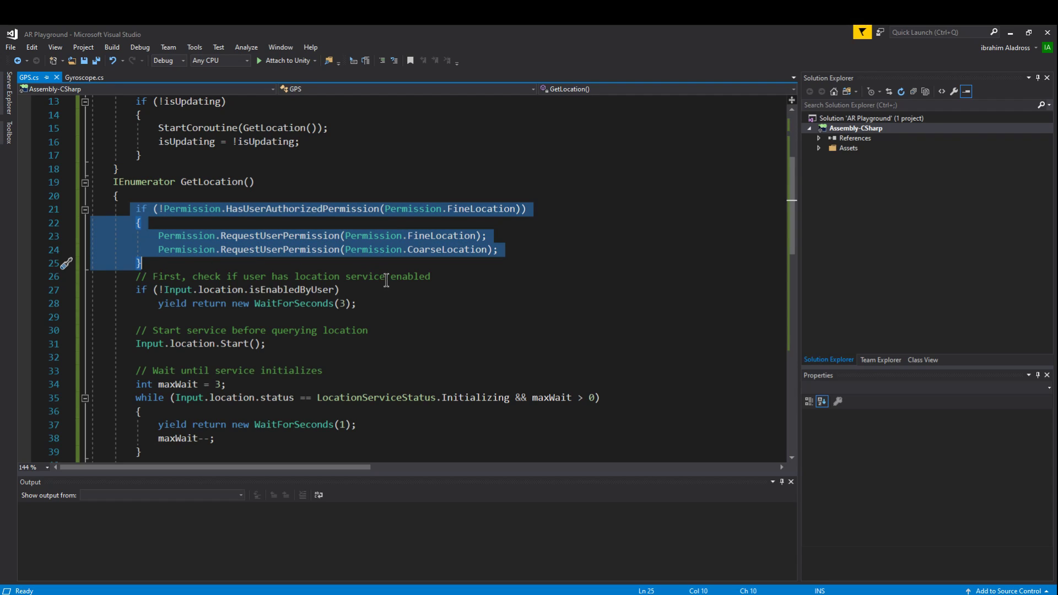
scroll("down", 3)
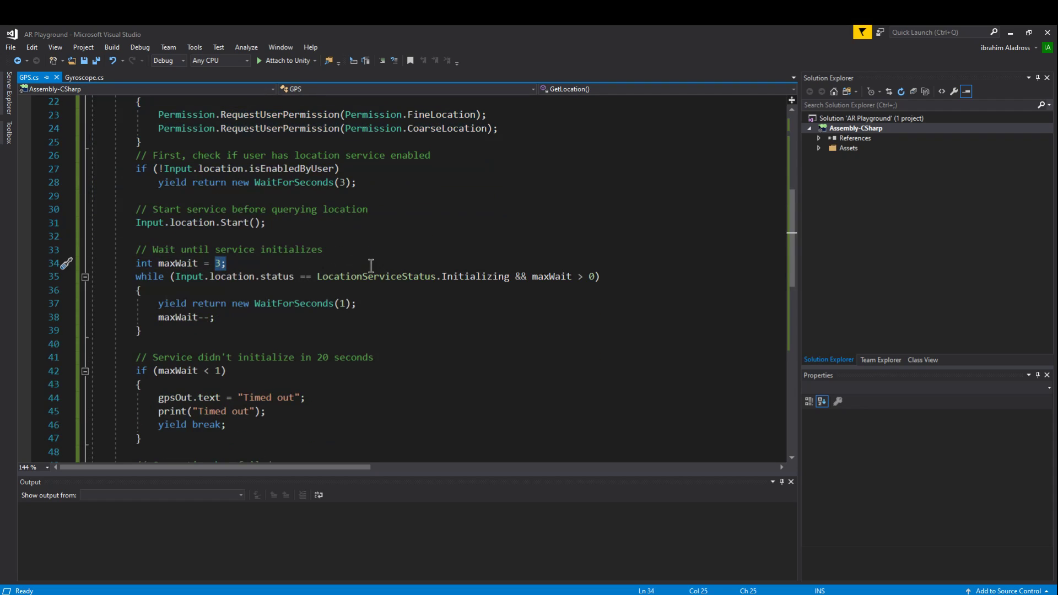
mouse_move(360, 275)
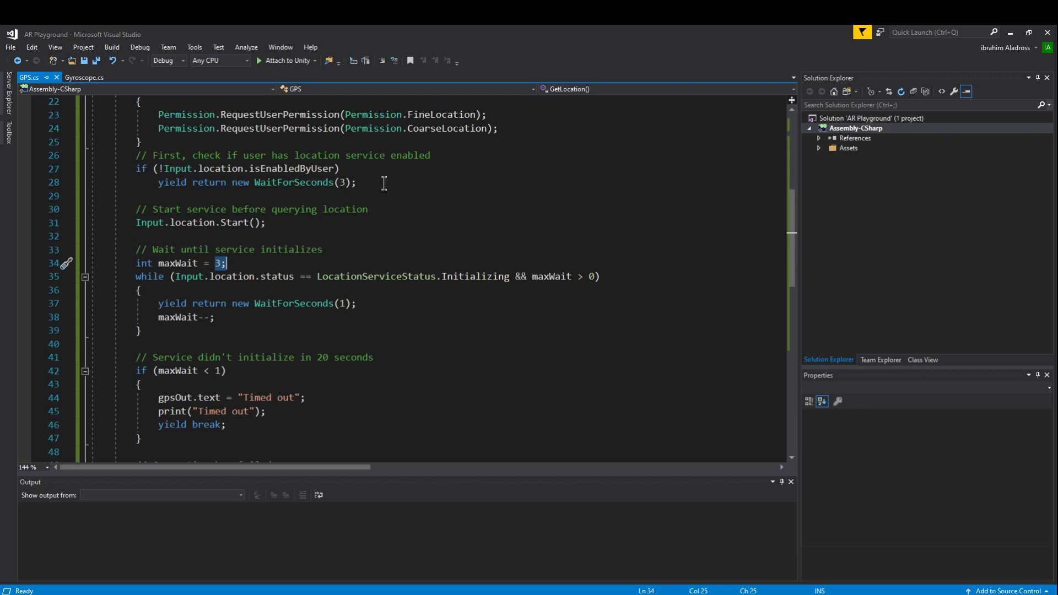
scroll("down", 3)
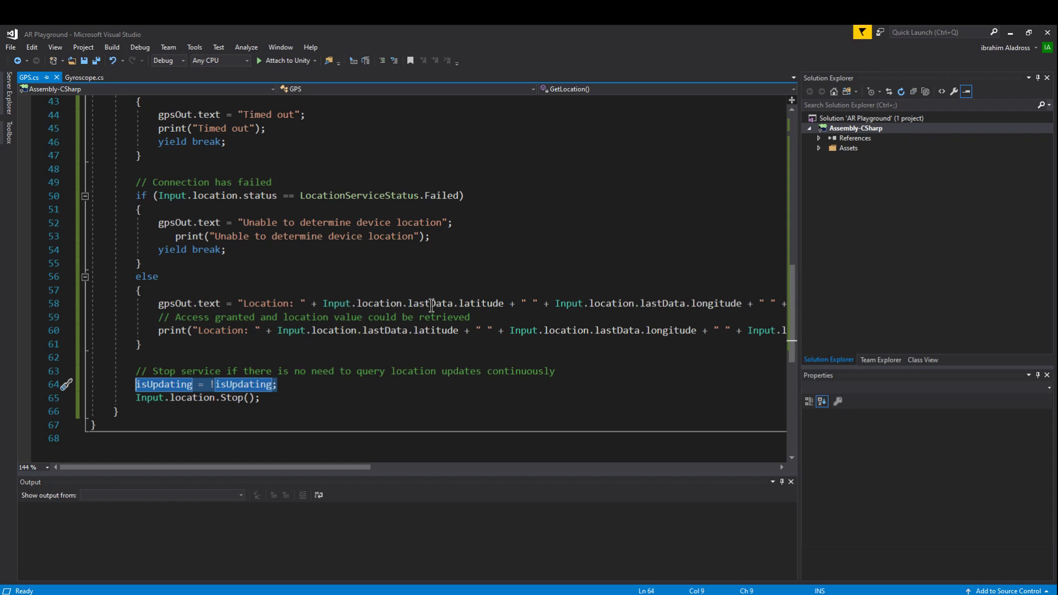
left_click(502, 303)
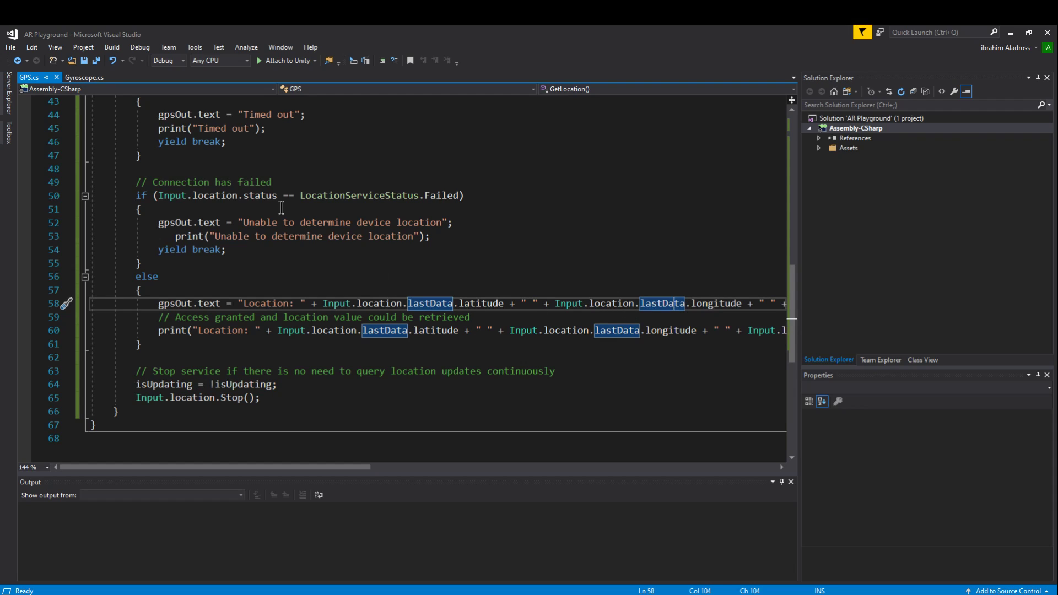
mouse_move(608, 547)
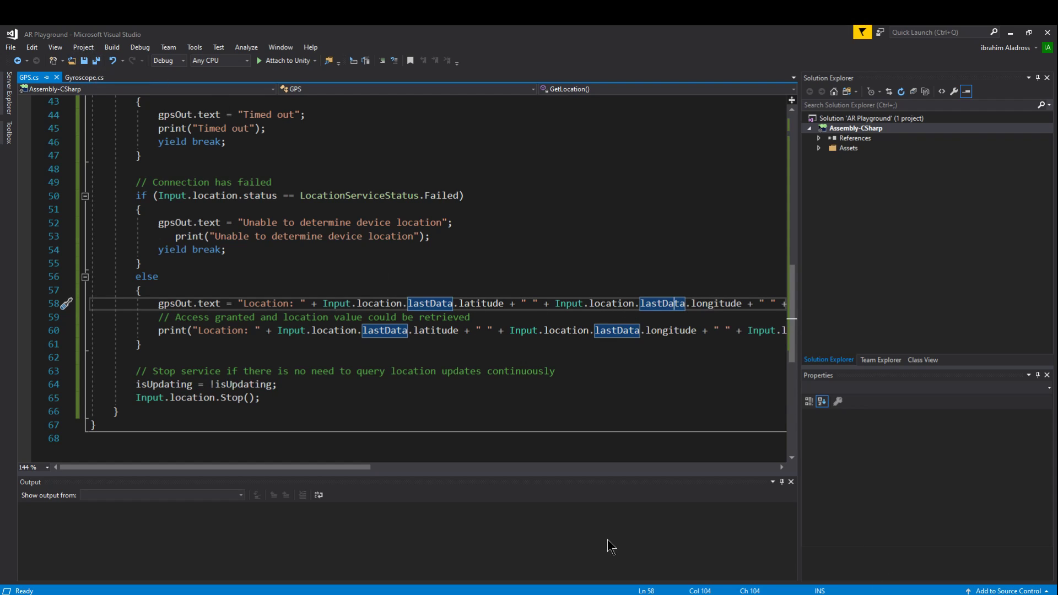